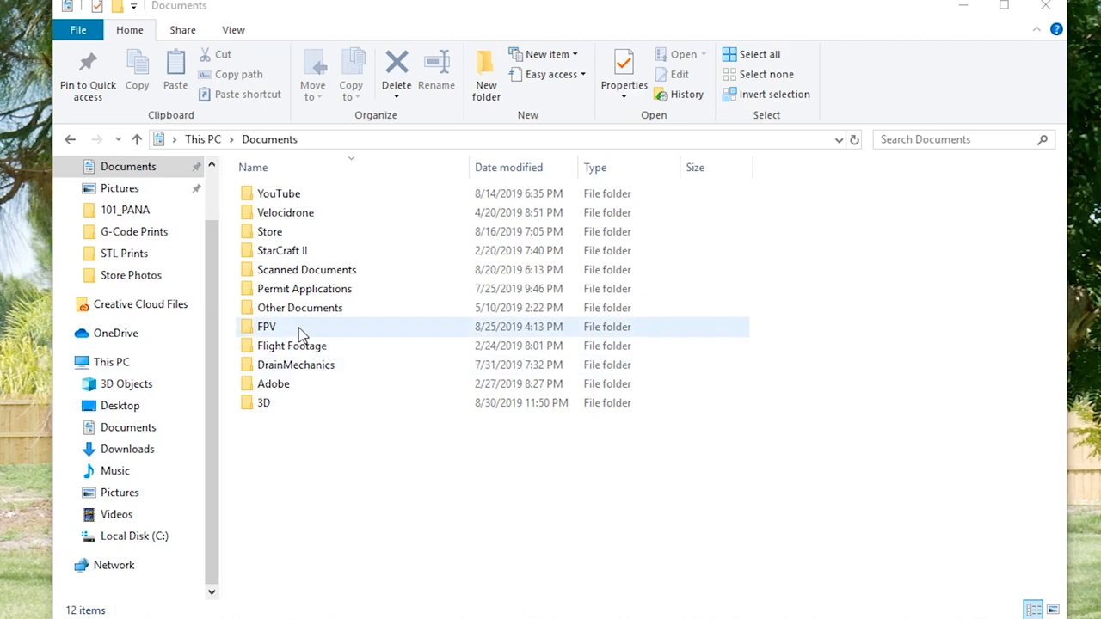
# Create a folder named ModelImages inside Documents\FPV and go into it.
pyautogui.doubleClick(266, 326)
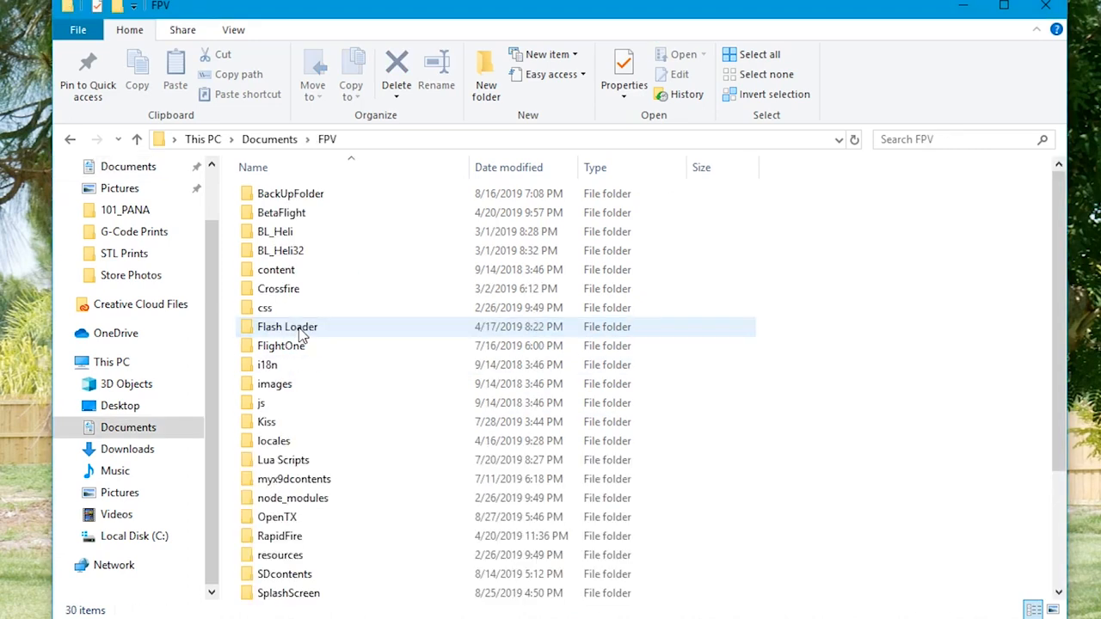
pyautogui.scroll(-3)
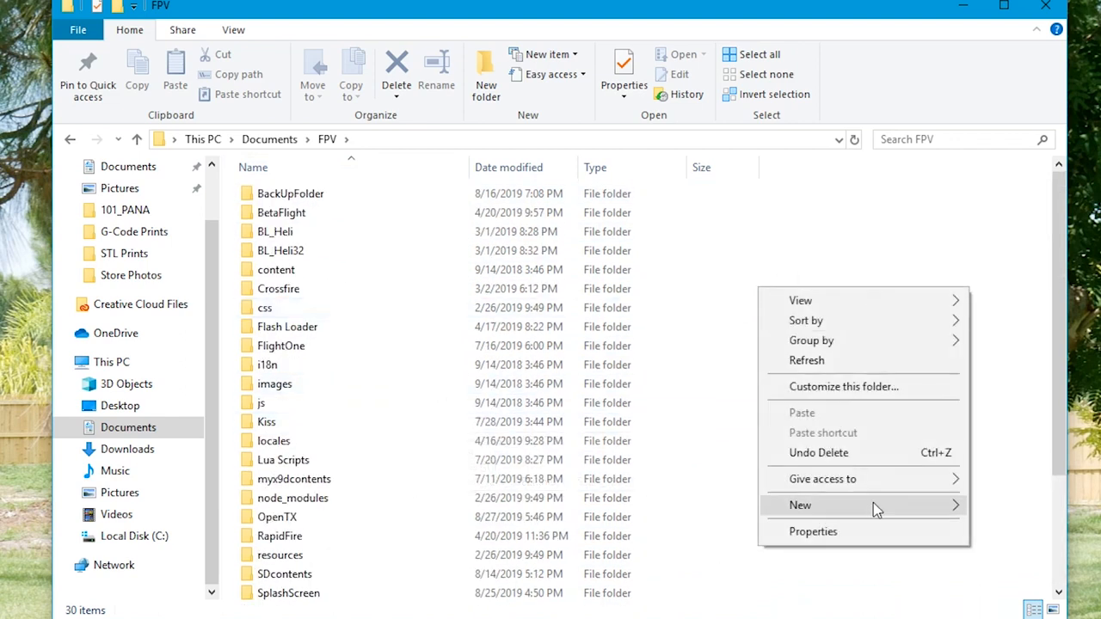
pyautogui.click(800, 506)
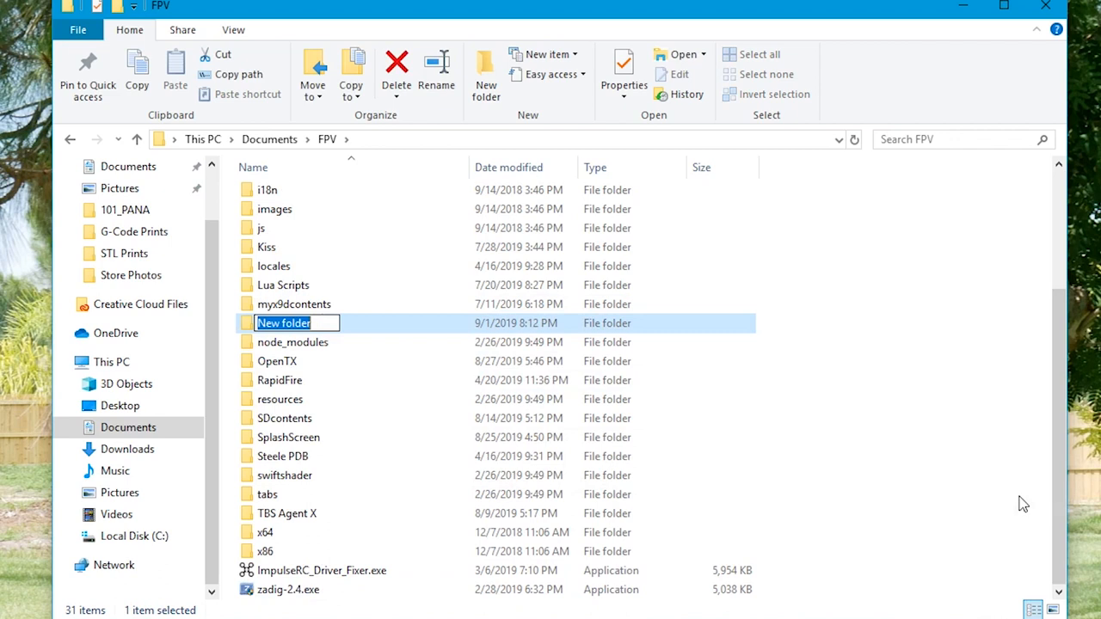
pyautogui.write('Model')
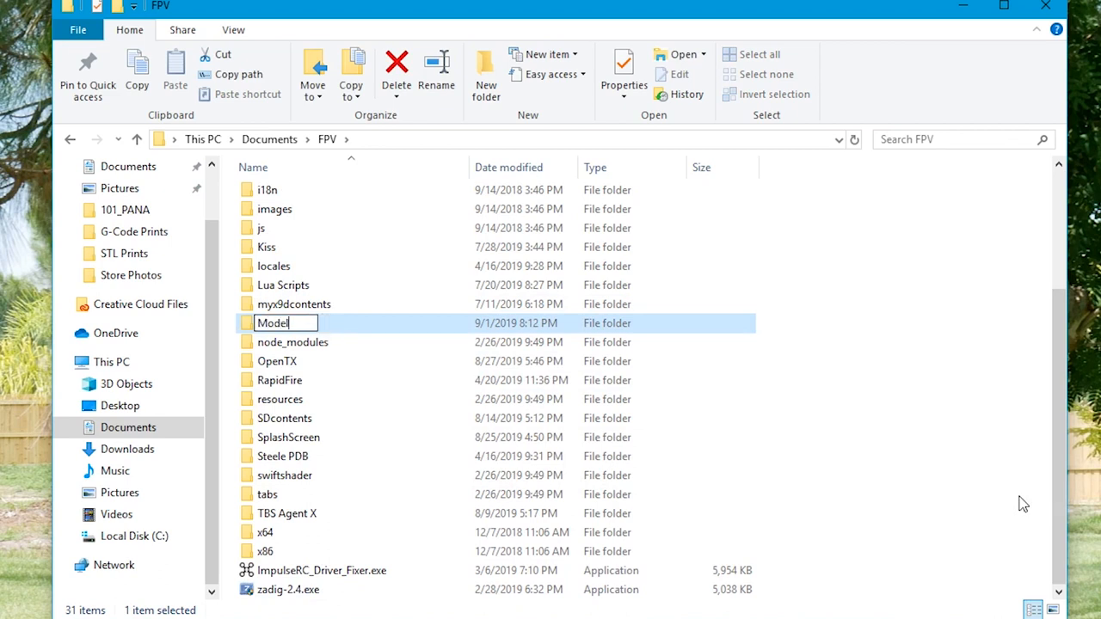
pyautogui.write('Images')
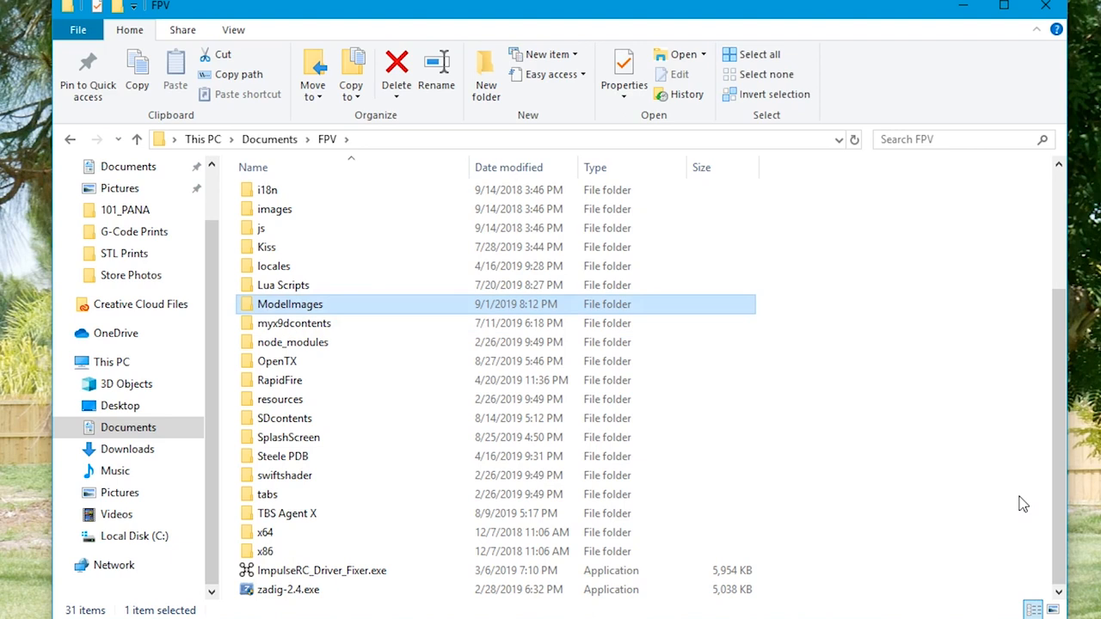
pyautogui.doubleClick(289, 302)
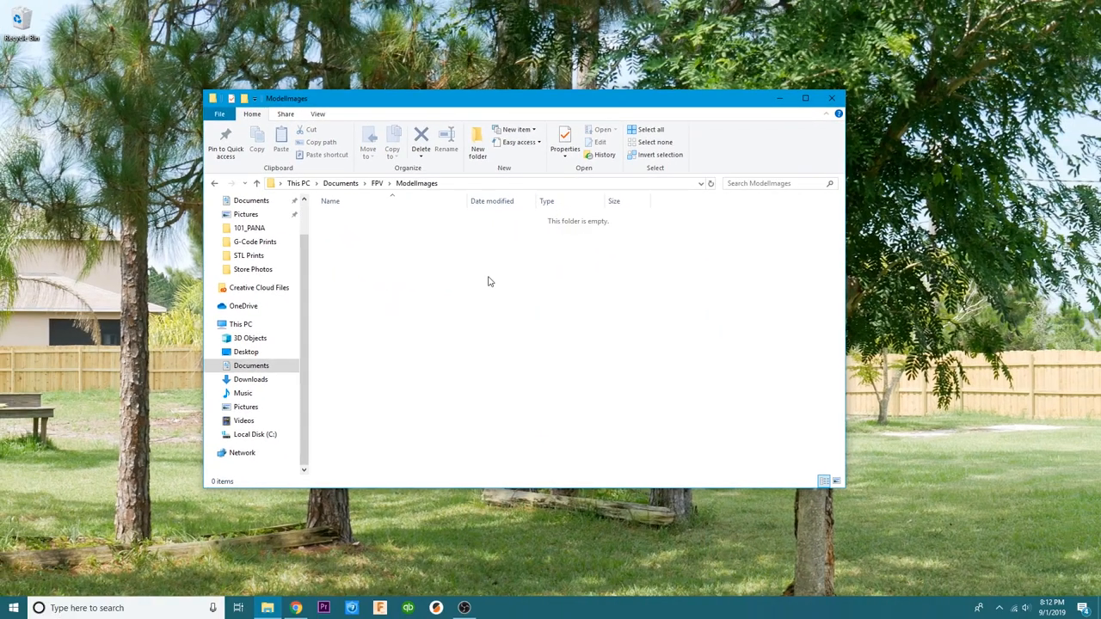
pyautogui.moveTo(490, 277)
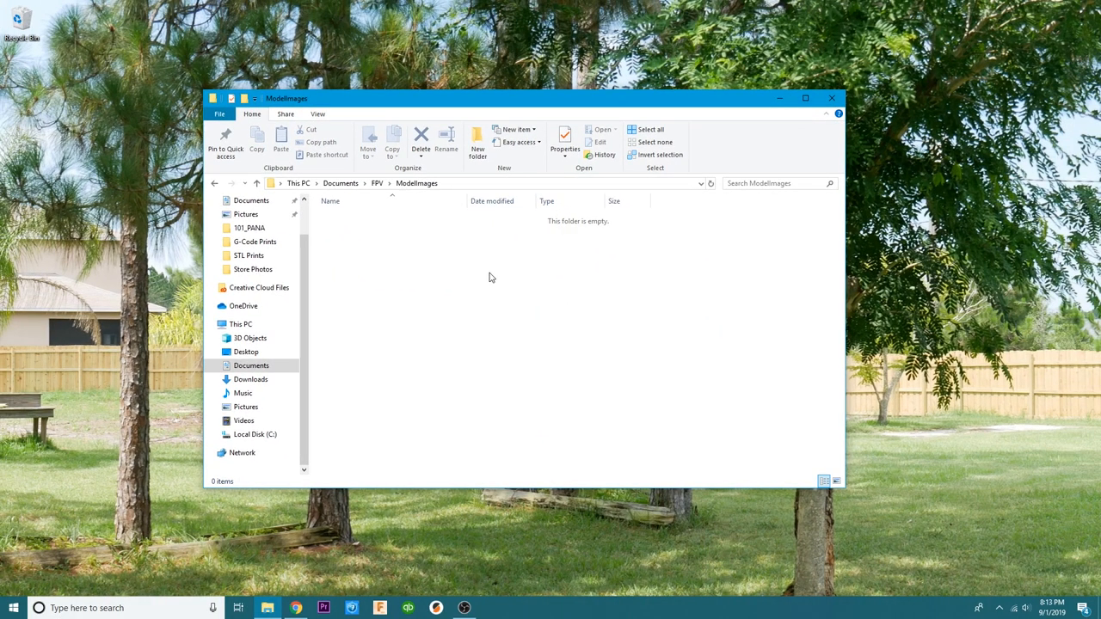
pyautogui.moveTo(566, 172)
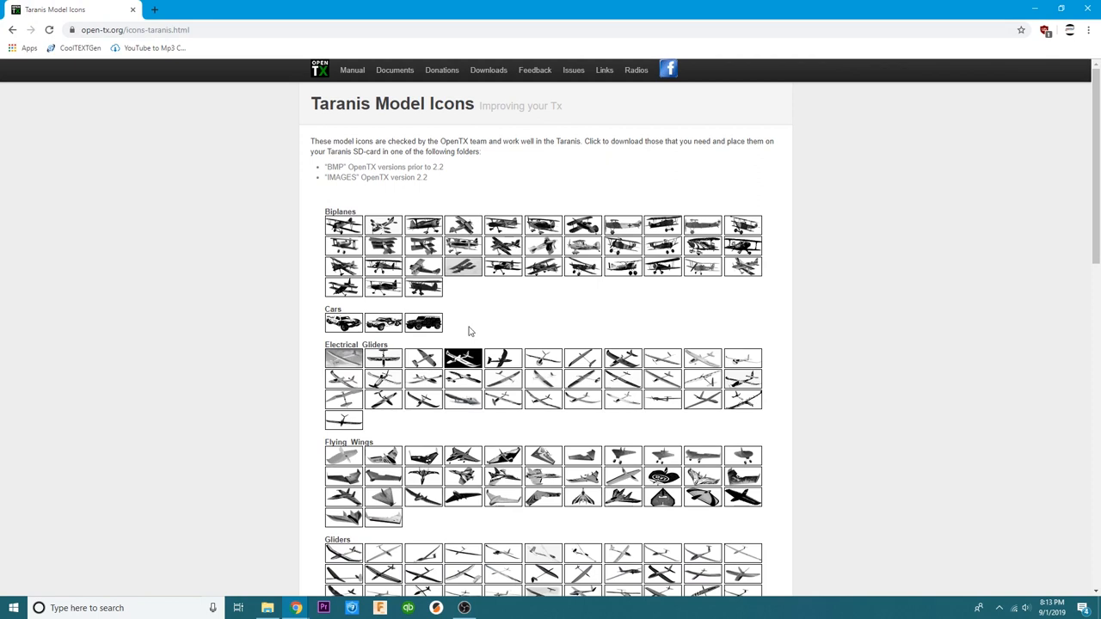
pyautogui.moveTo(483, 323)
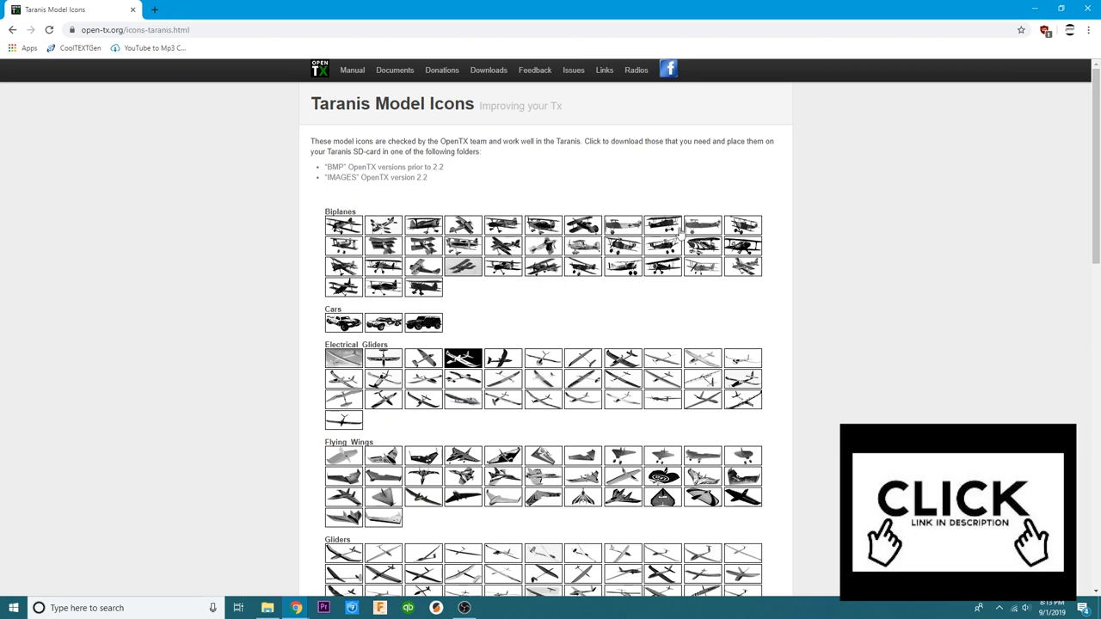
# Save a Multirotors icon from the Taranis Model Icons page as a BMP.
pyautogui.scroll(-3)
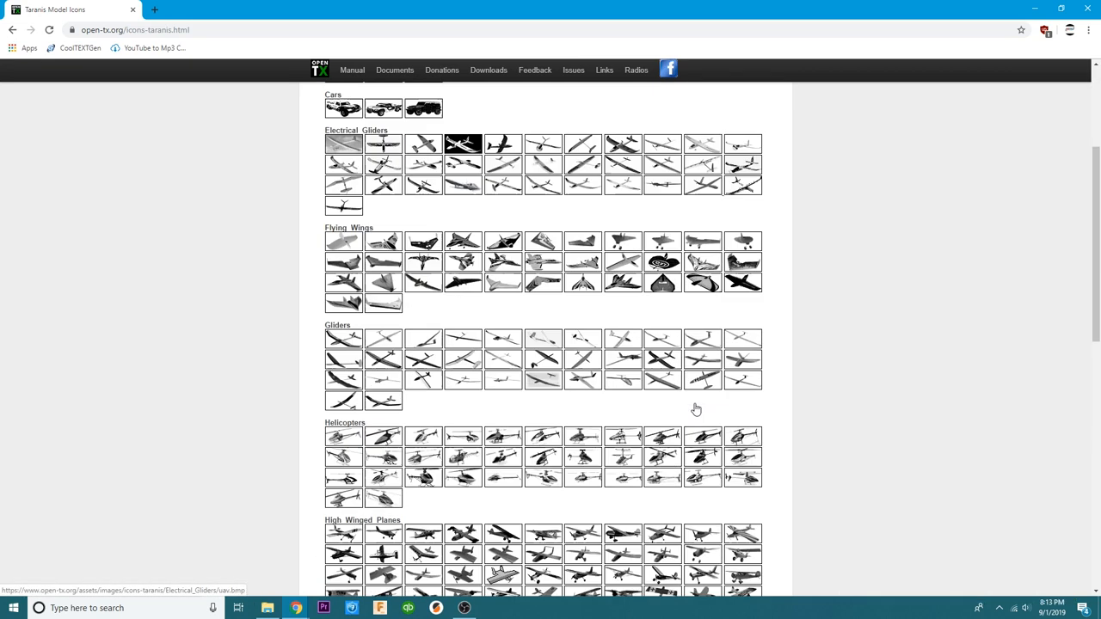
pyautogui.scroll(-3)
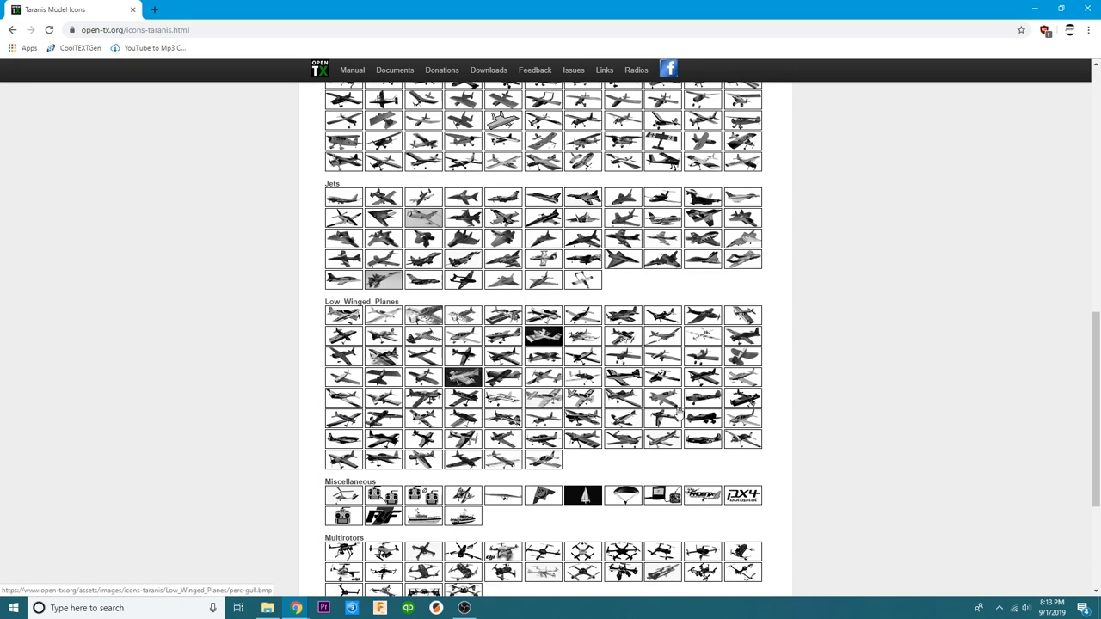
pyautogui.scroll(-3)
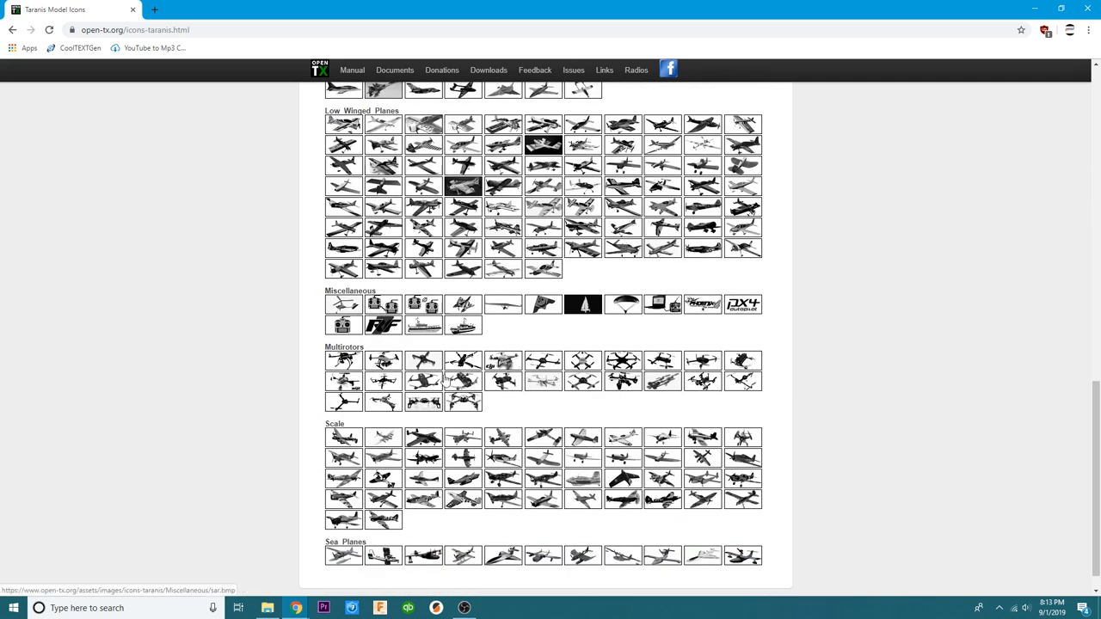
pyautogui.scroll(-3)
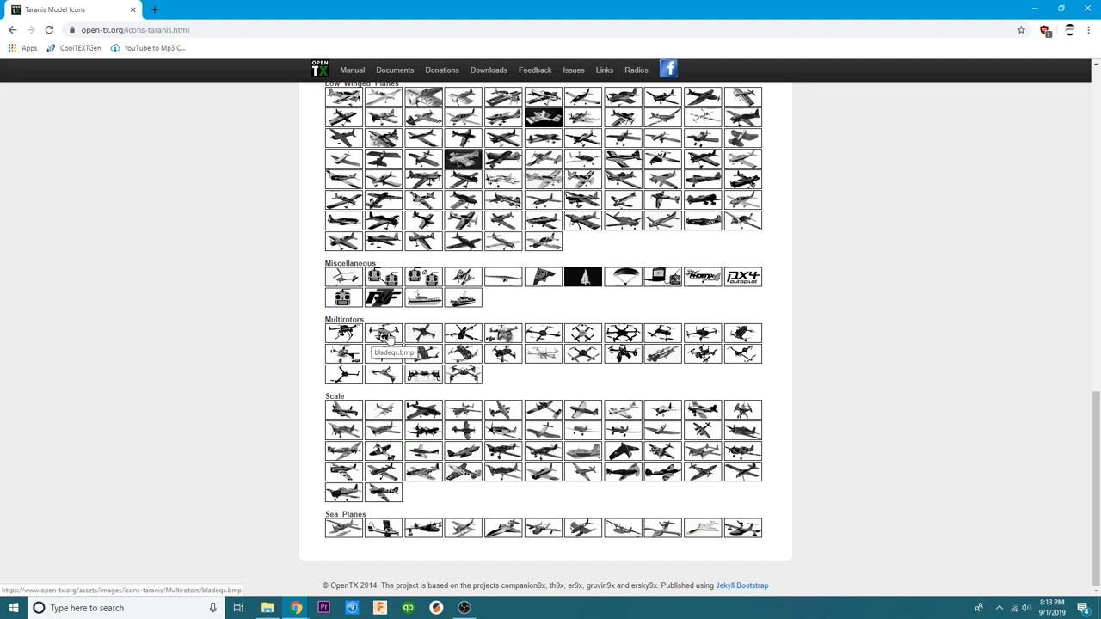
pyautogui.rightClick(384, 333)
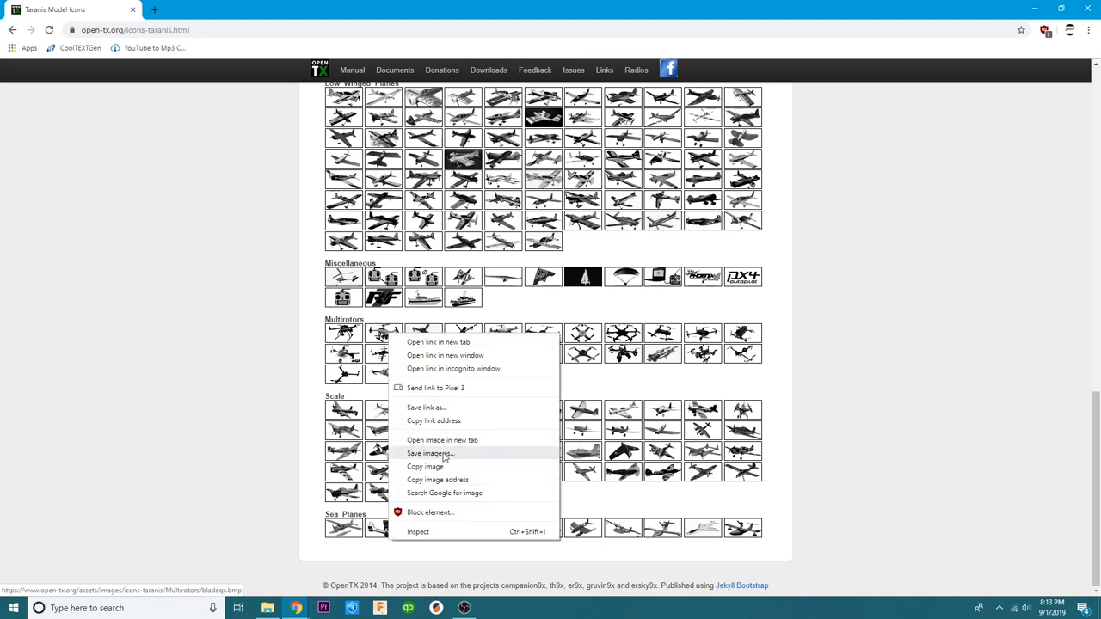
pyautogui.click(430, 452)
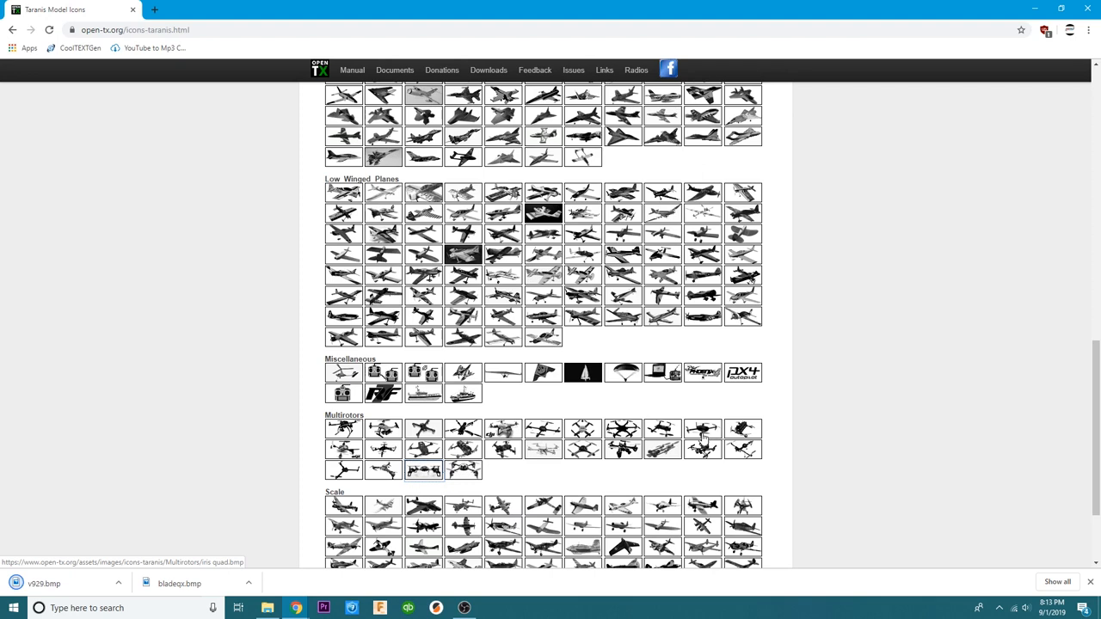
# Bring up the save options for another multirotor icon on the page.
pyautogui.scroll(3)
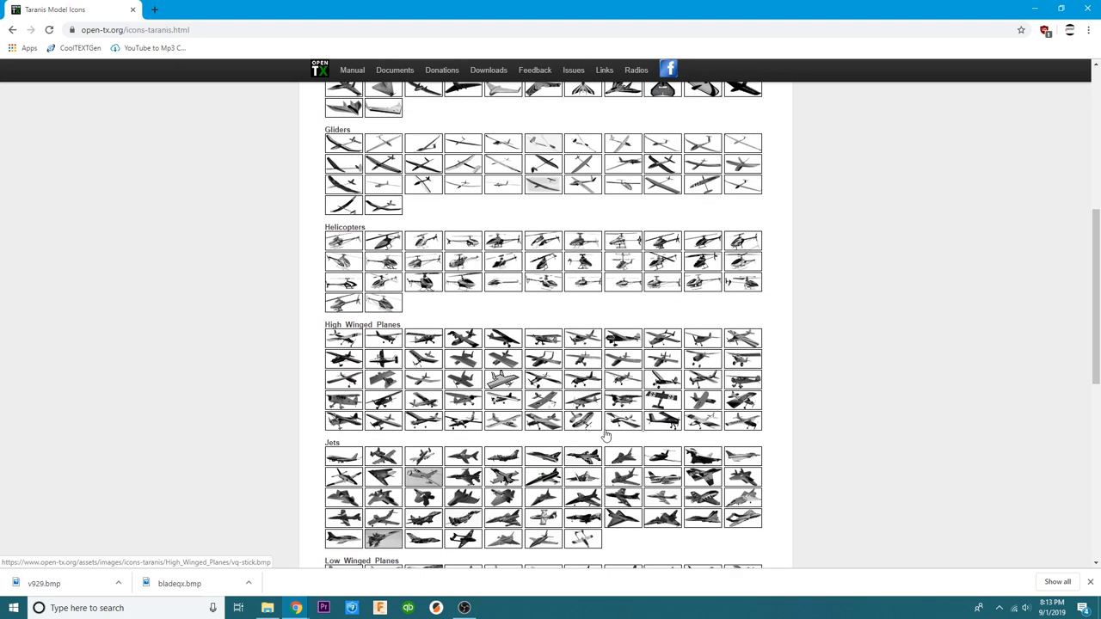
pyautogui.scroll(3)
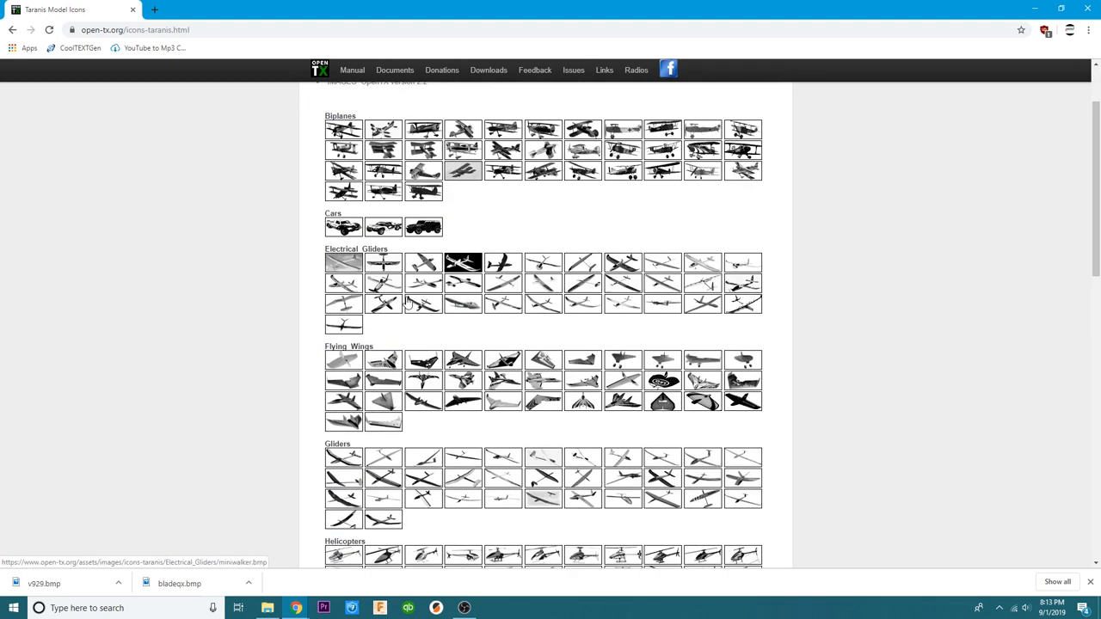
pyautogui.scroll(-3)
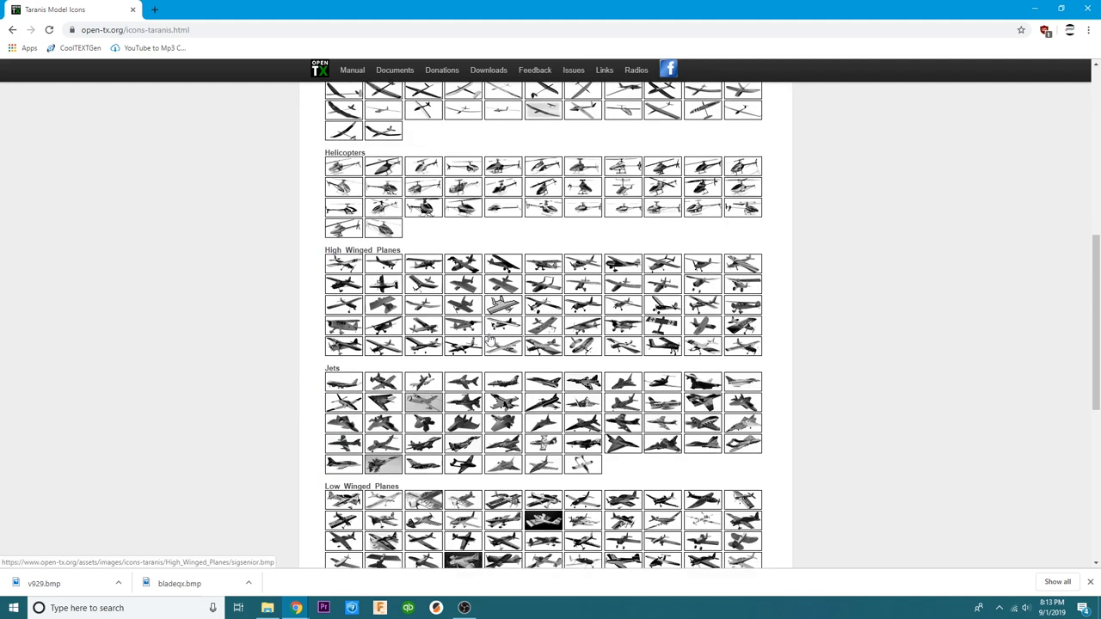
pyautogui.scroll(-3)
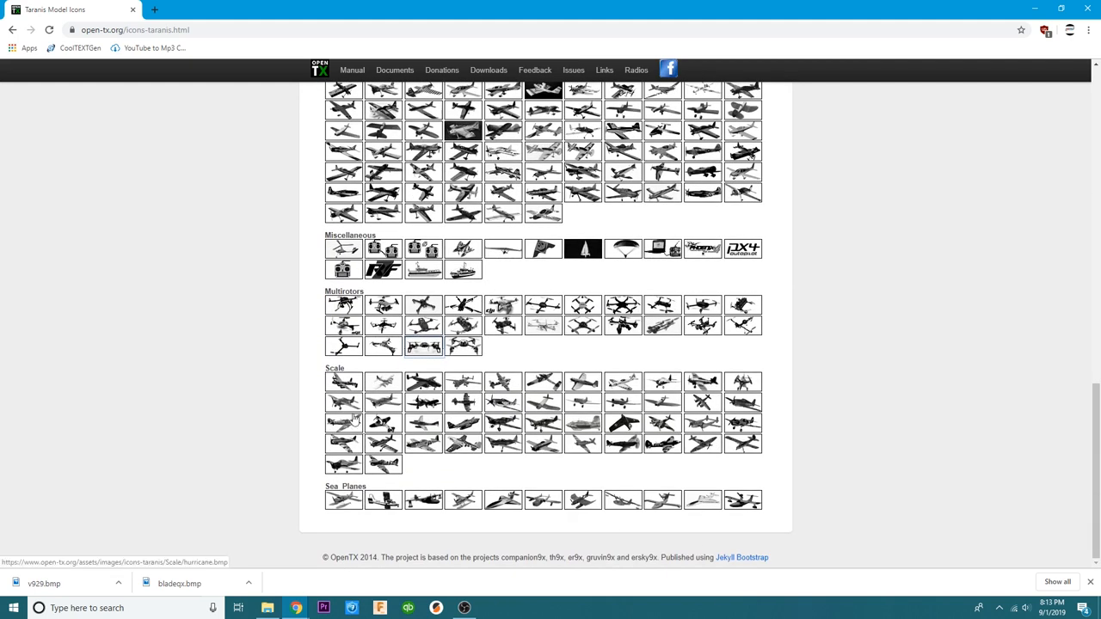
pyautogui.moveTo(497, 347)
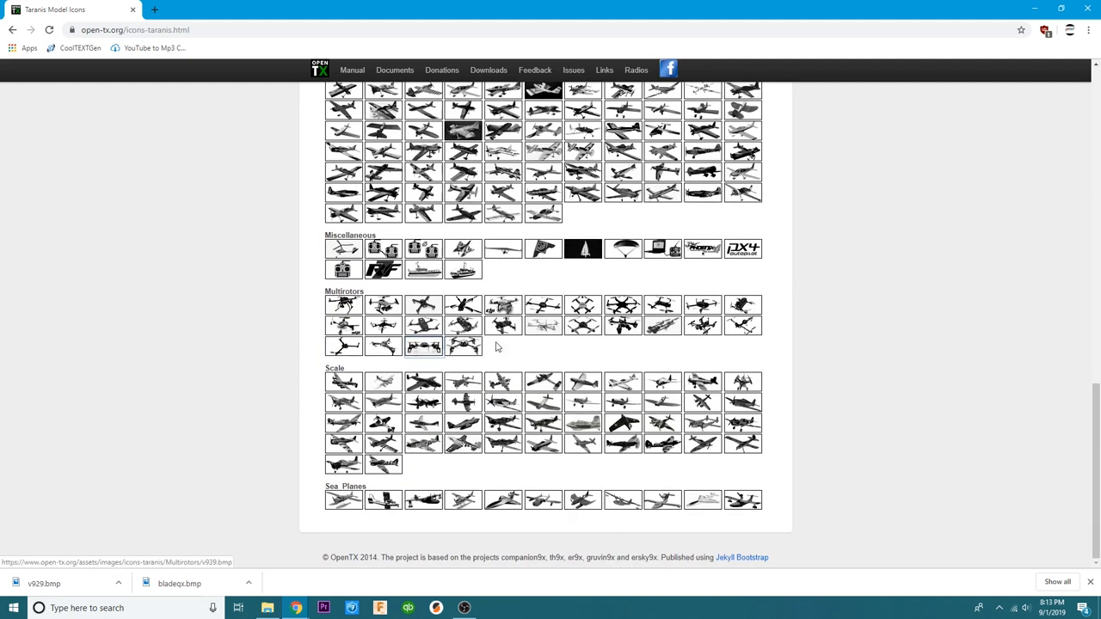
pyautogui.rightClick(701, 306)
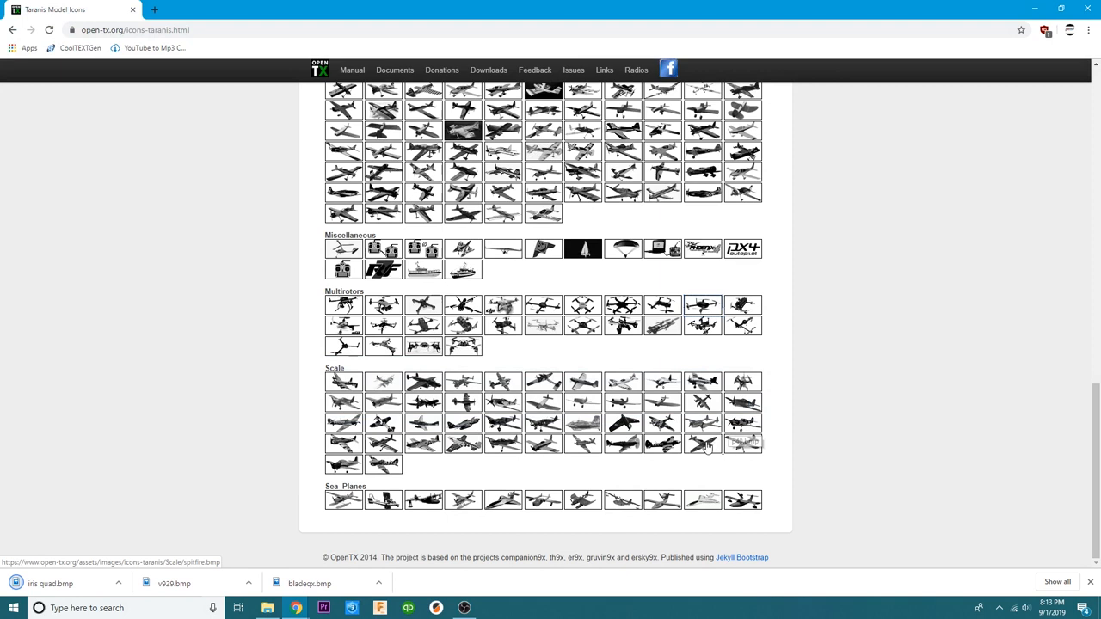
pyautogui.moveTo(623, 444)
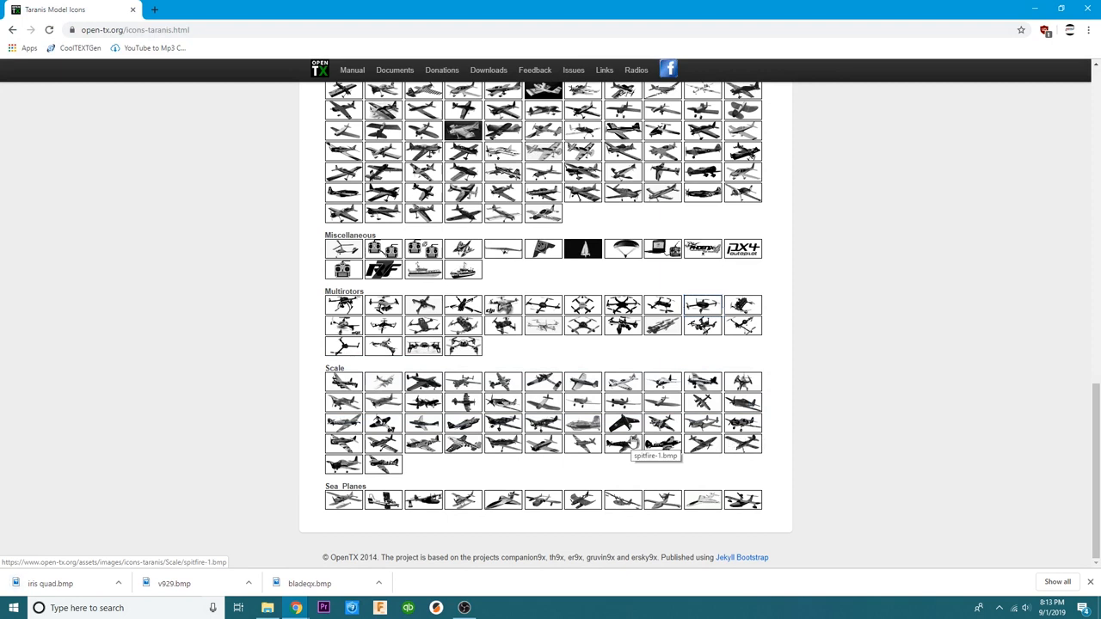
# Scroll back up through the icon categories on the Taranis Model Icons page.
pyautogui.scroll(3)
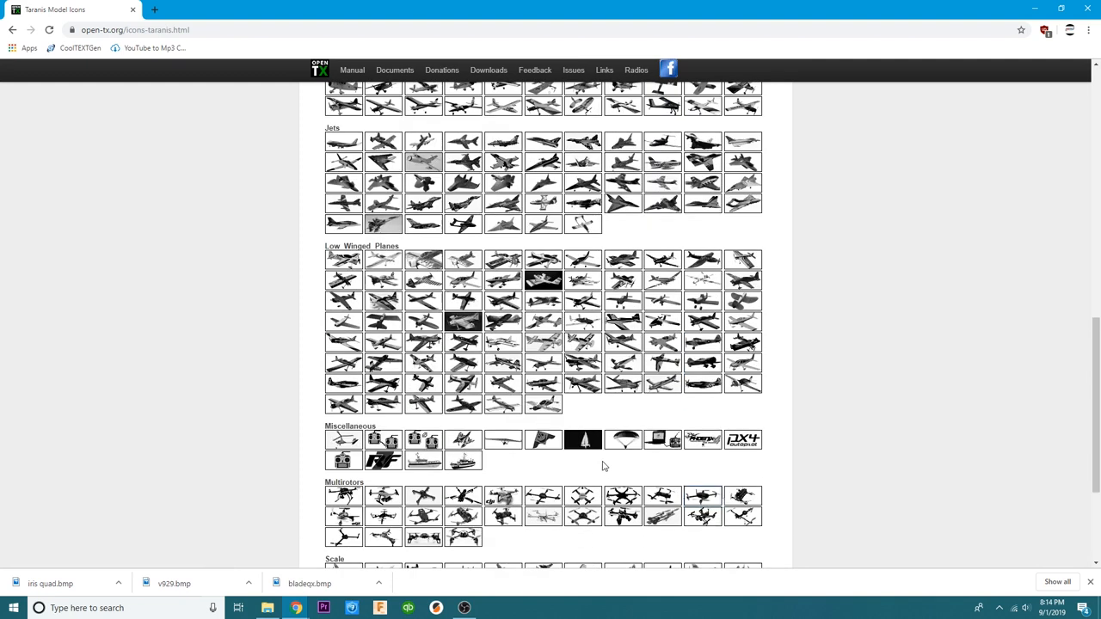
pyautogui.scroll(3)
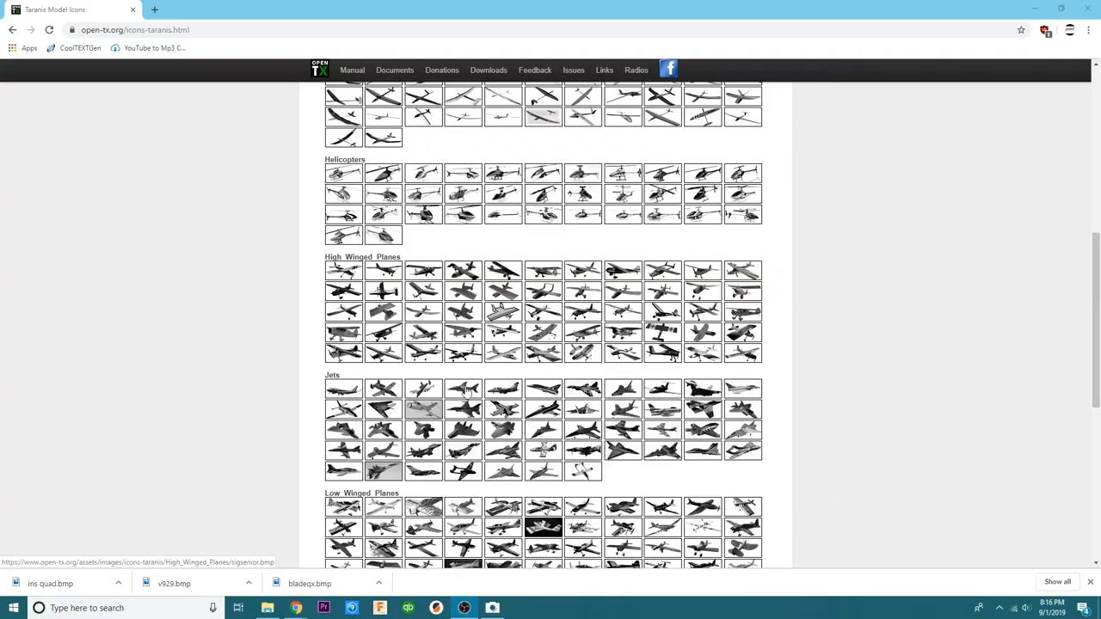
pyautogui.scroll(3)
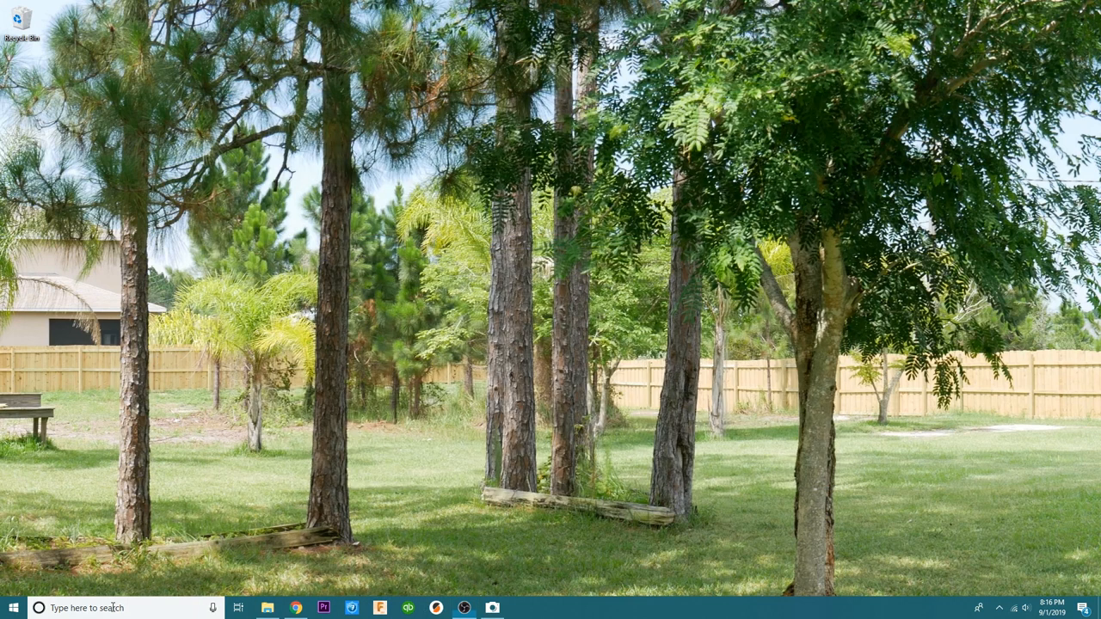
# Launch Paint from the Windows search box with a blank 64 × 32 canvas.
pyautogui.write('pain')
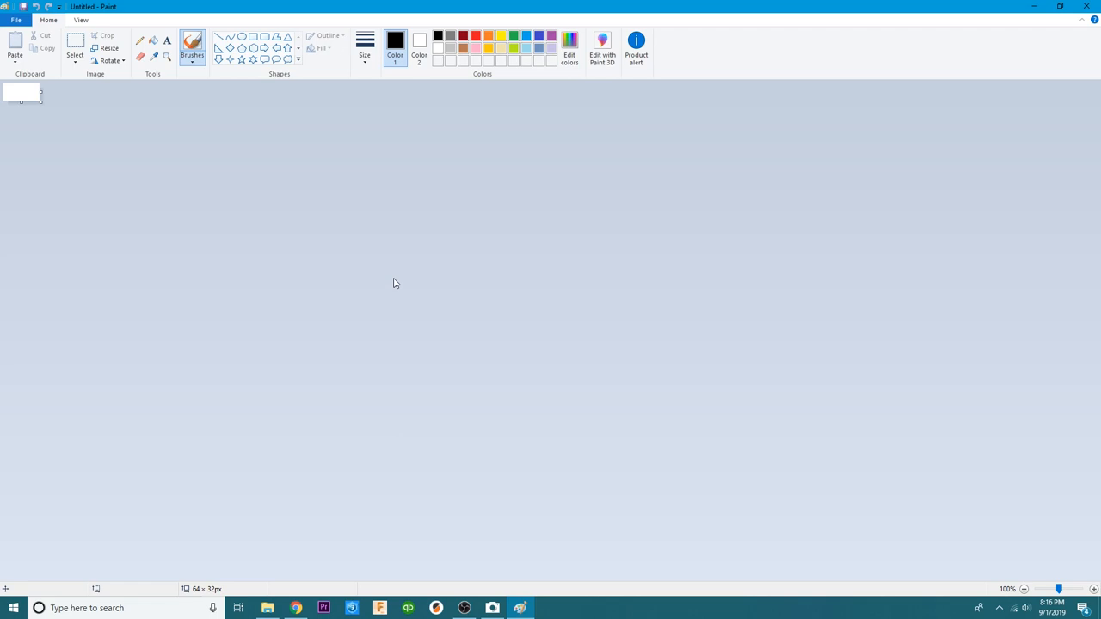
pyautogui.moveTo(465, 442)
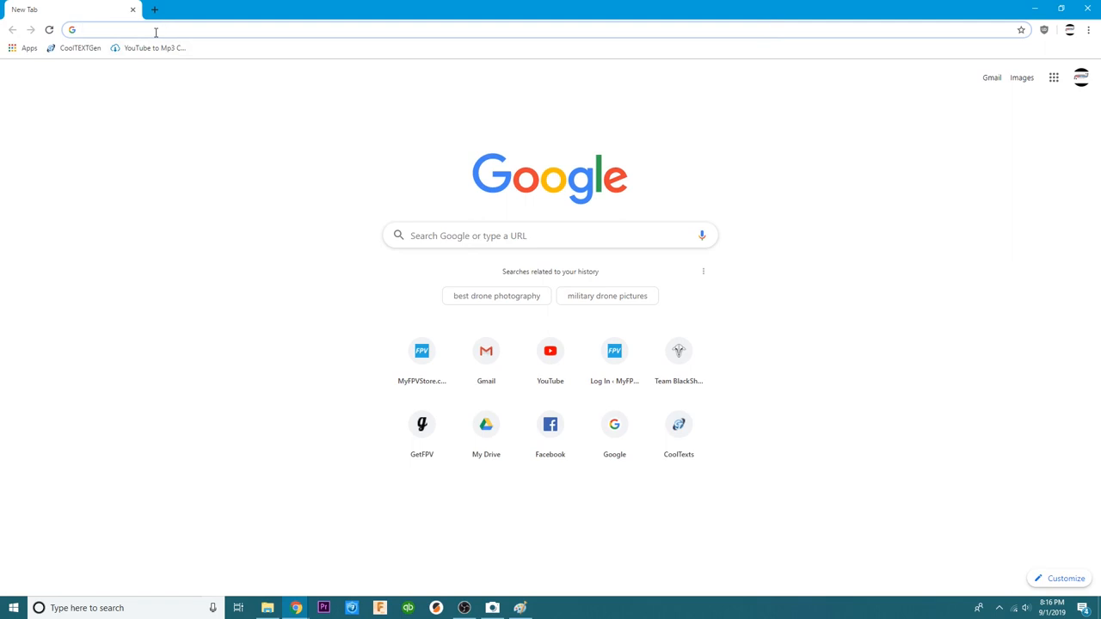
# Run a Google Images search for "fpv drones" and browse the results.
pyautogui.write('fpv drones')
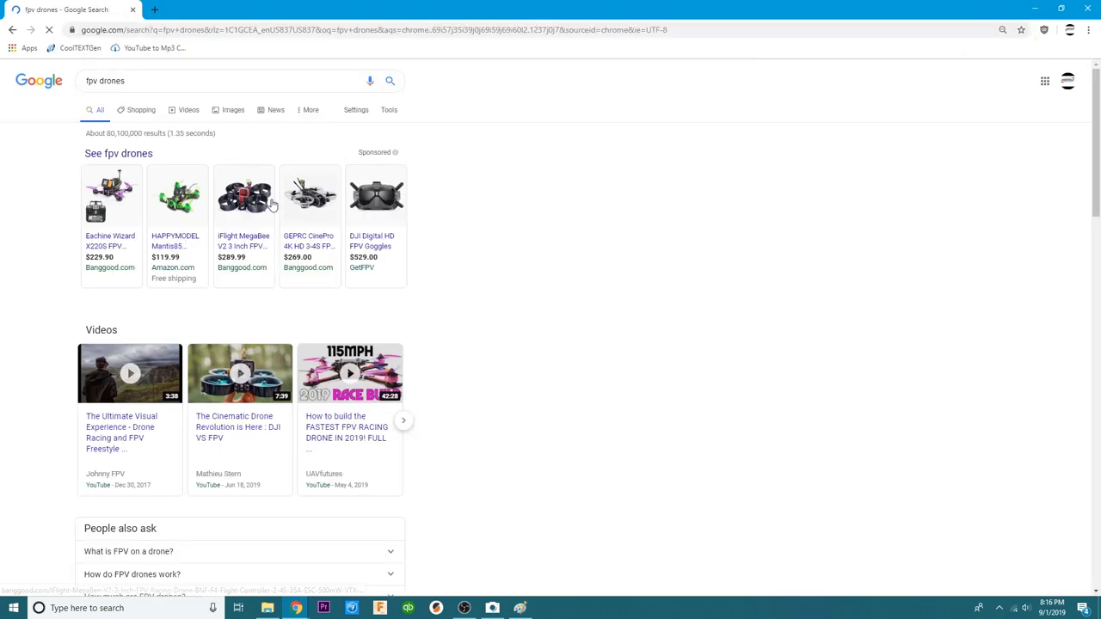
pyautogui.click(234, 111)
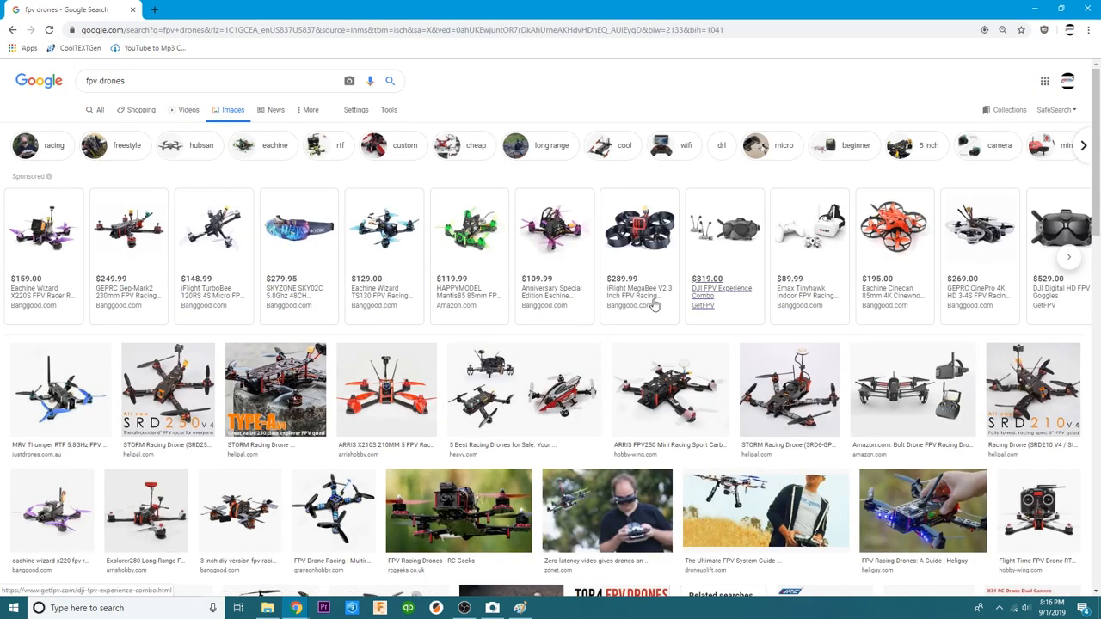
pyautogui.scroll(-3)
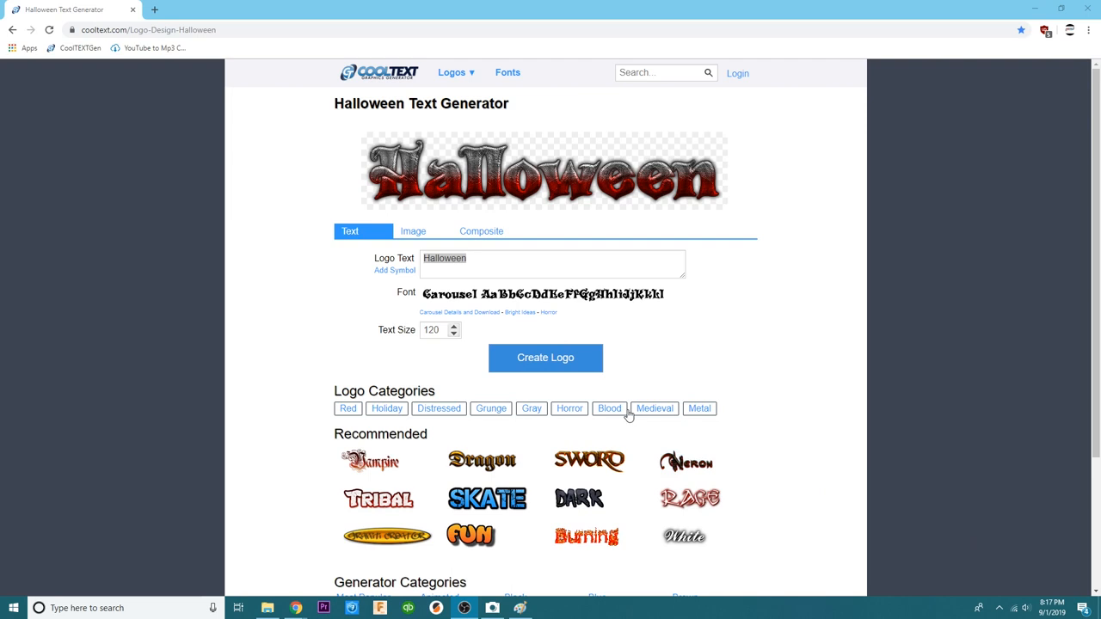
# Enter "Drain Man" as the Logo Text in the Keen Text Generator and bring up the preview's options.
pyautogui.scroll(-3)
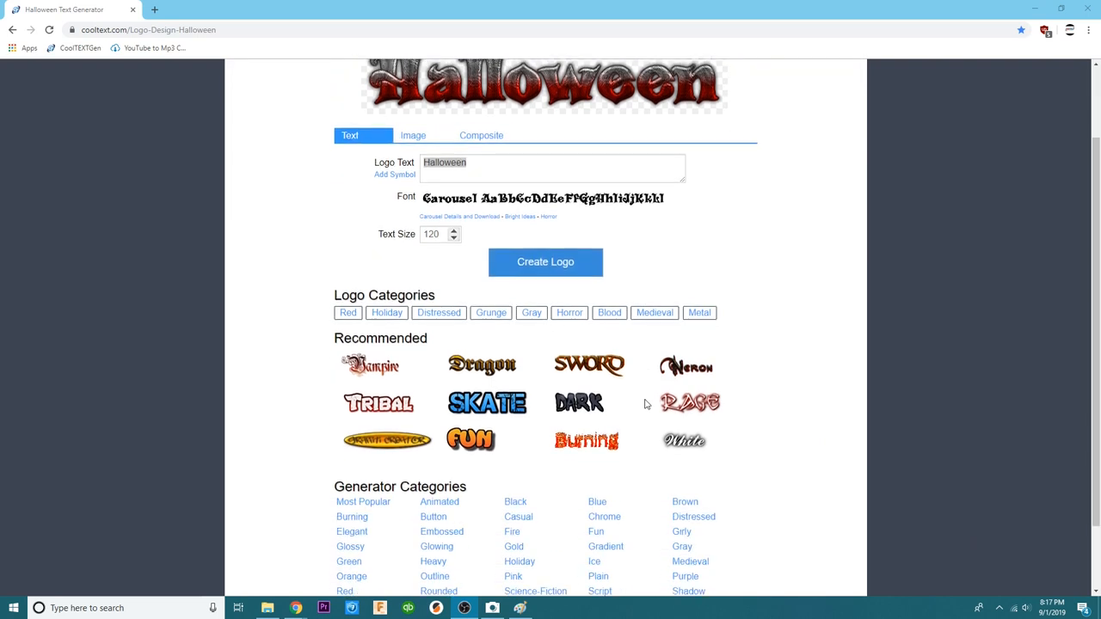
pyautogui.moveTo(581, 476)
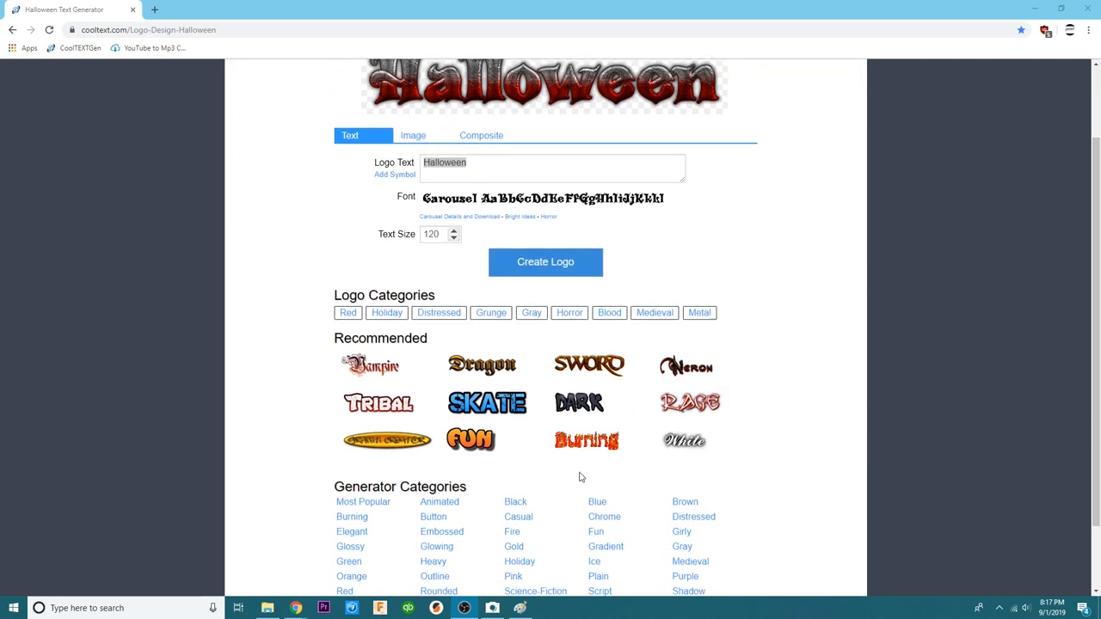
pyautogui.scroll(3)
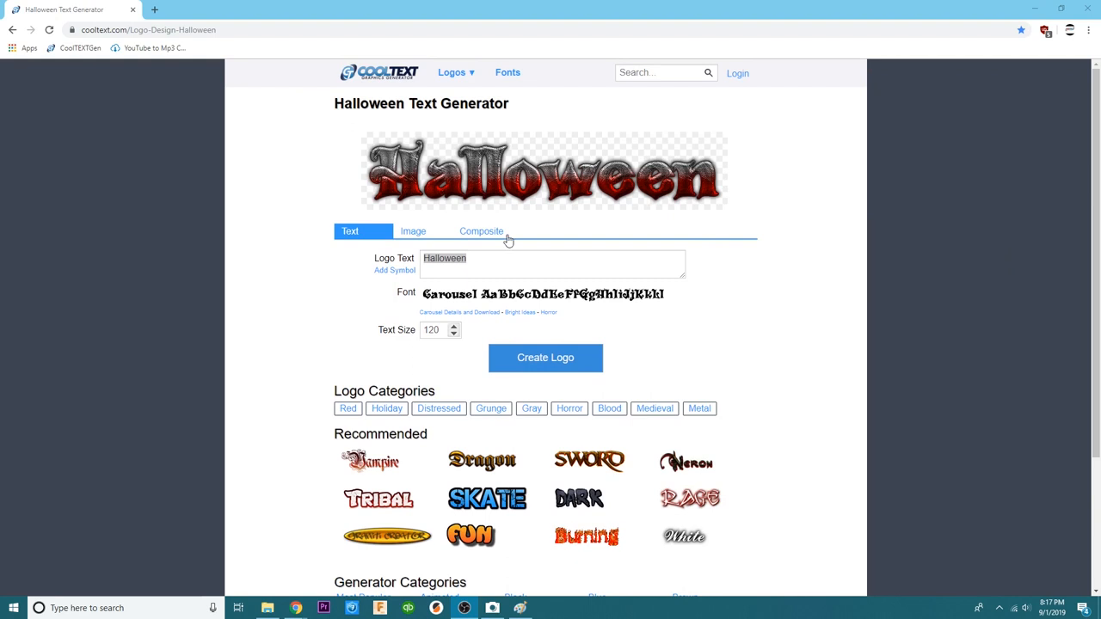
pyautogui.moveTo(440, 442)
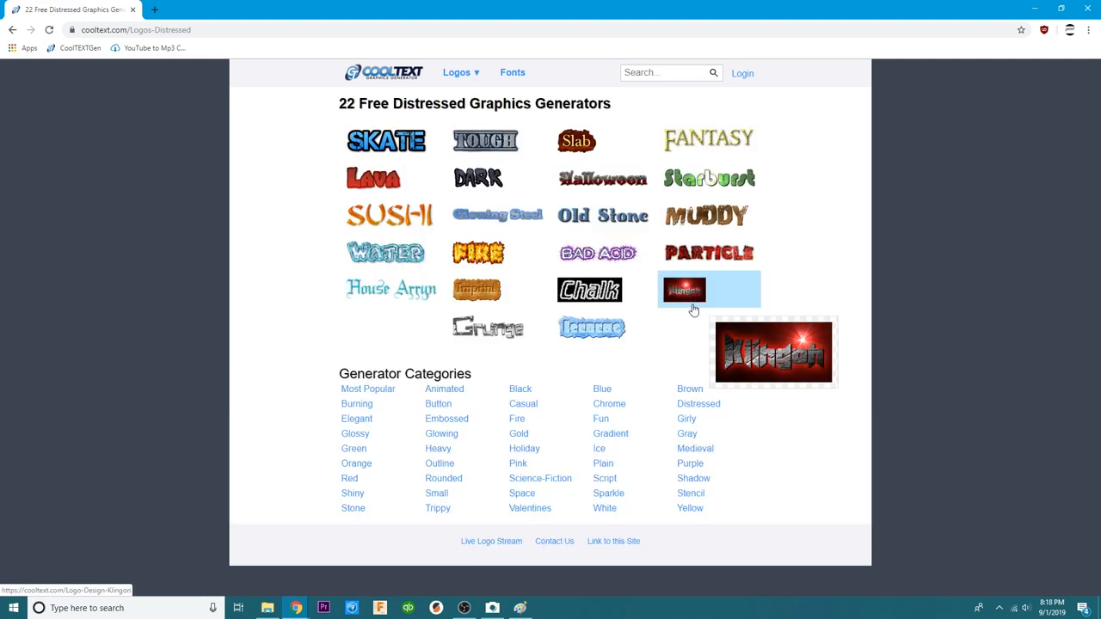
pyautogui.click(685, 420)
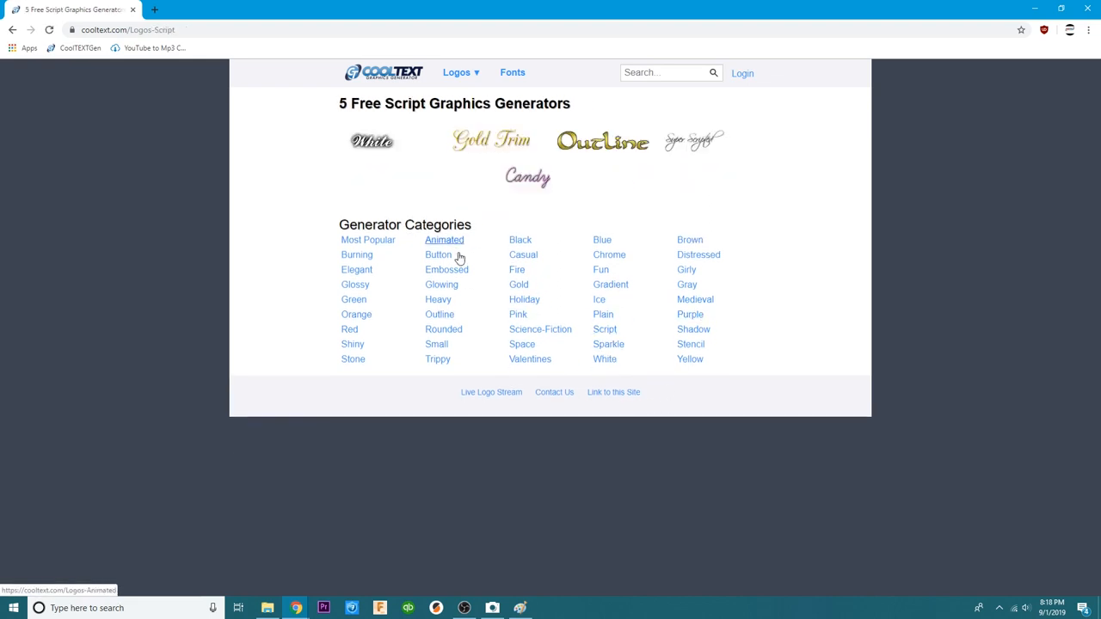
pyautogui.click(518, 284)
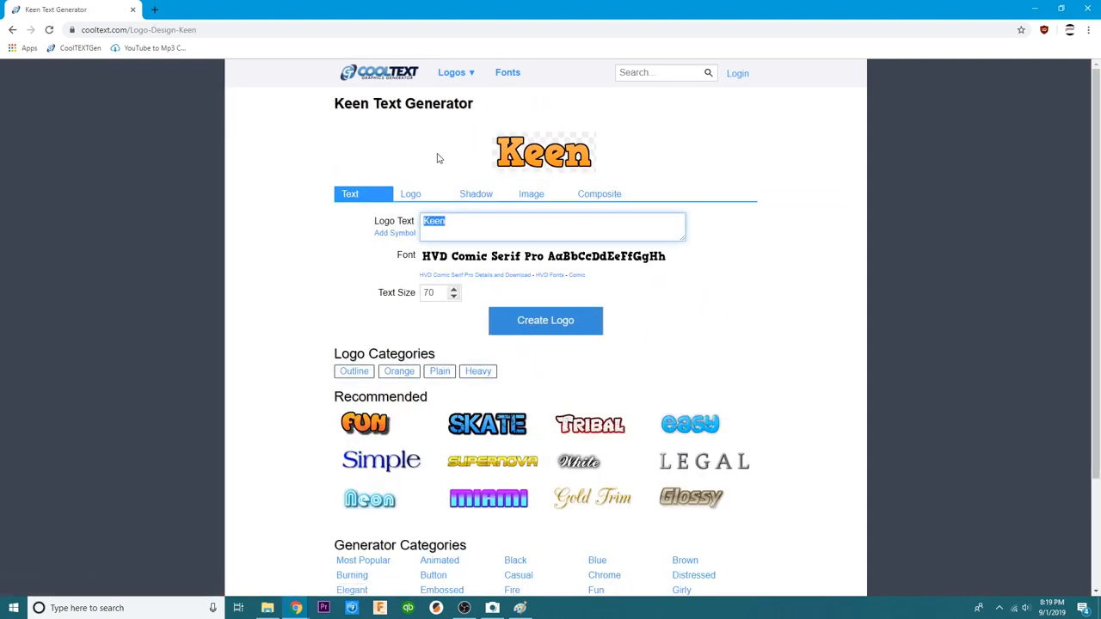
pyautogui.write('Drain')
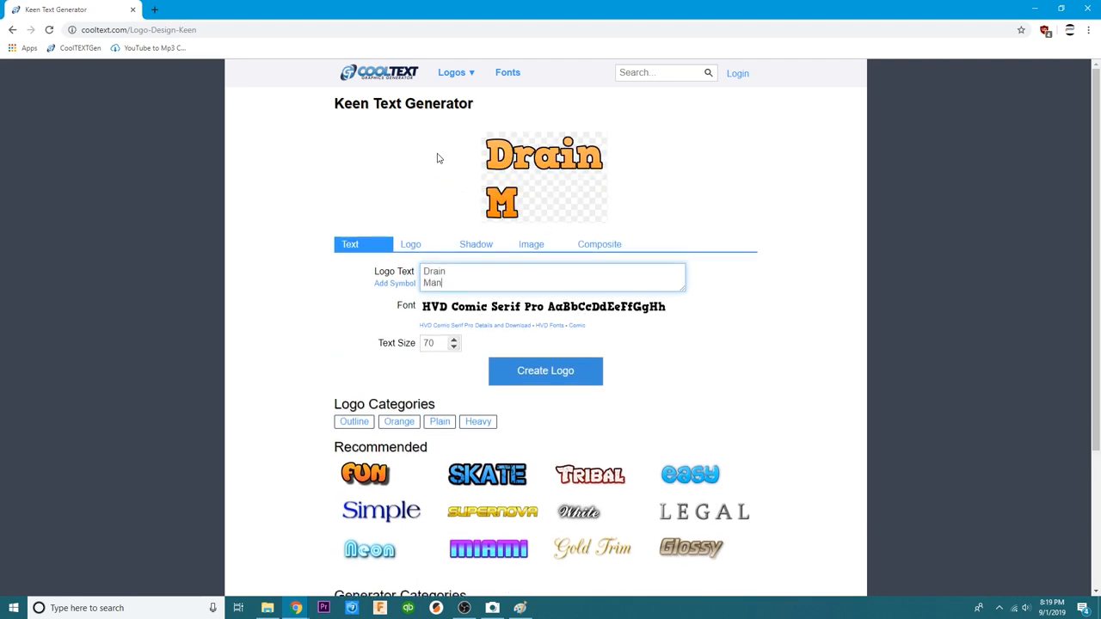
pyautogui.rightClick(537, 168)
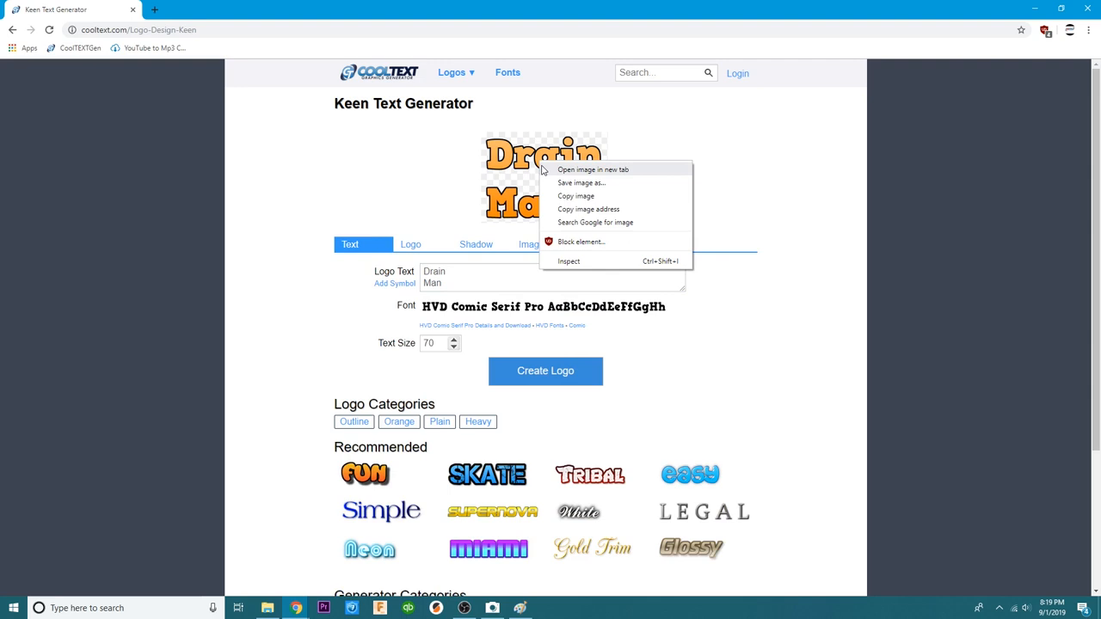
# Save the orange Keen Drain Man logo into Documents\FPV\ModelImages.
pyautogui.click(582, 182)
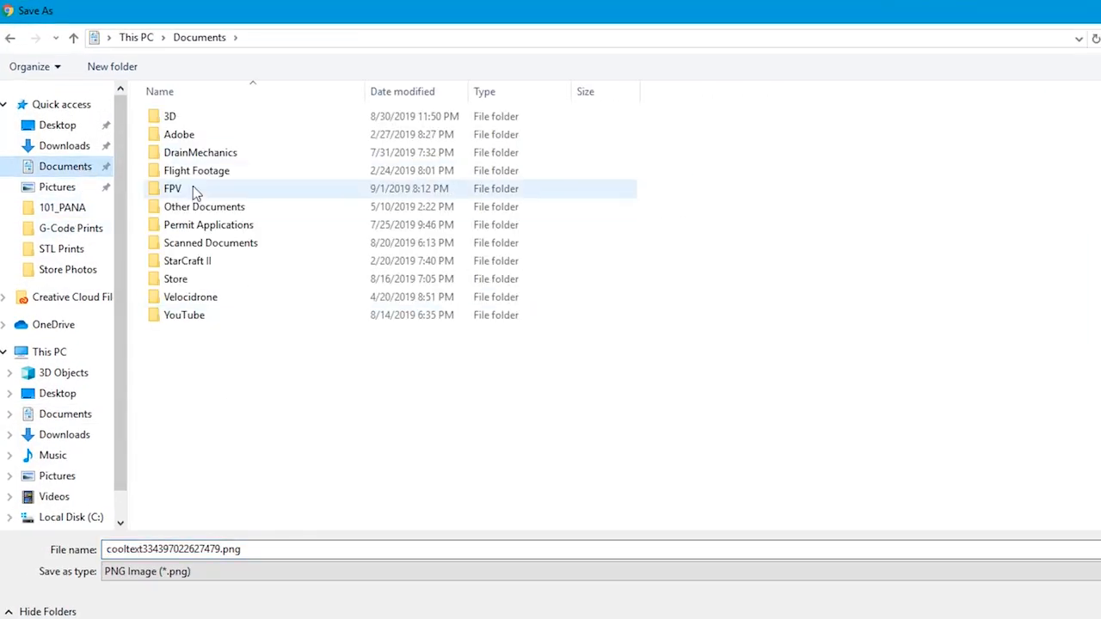
pyautogui.doubleClick(172, 187)
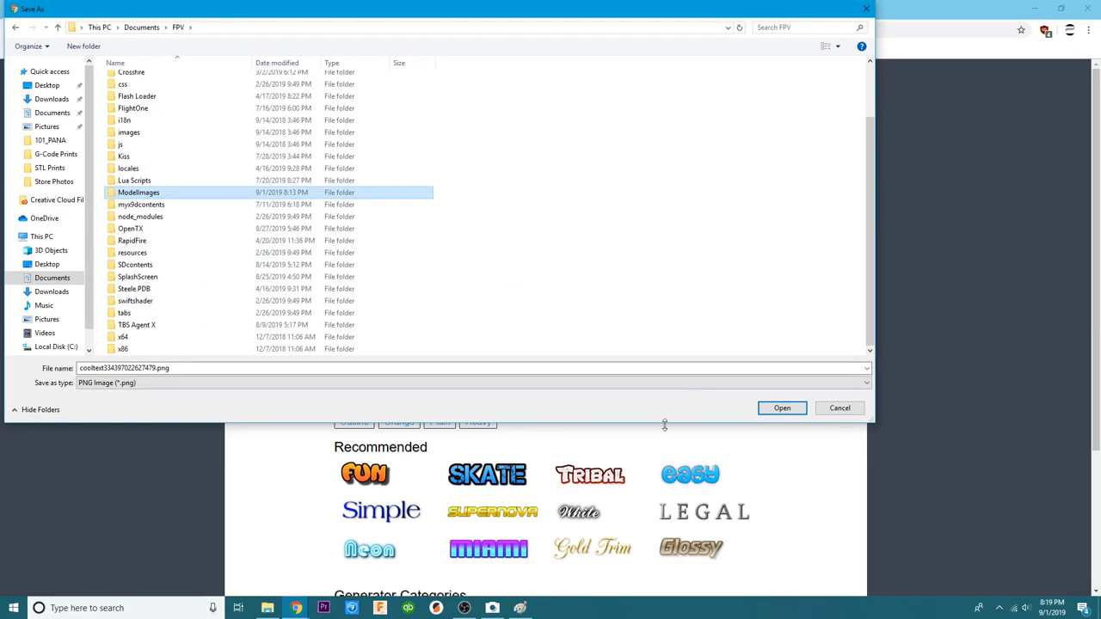
pyautogui.doubleClick(138, 193)
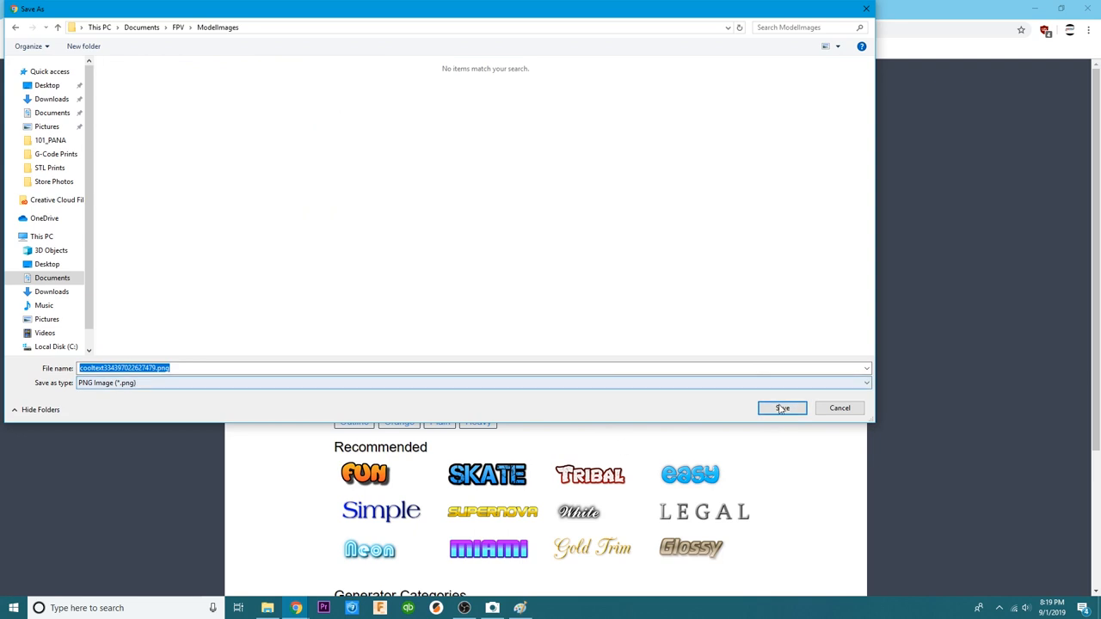
pyautogui.click(781, 408)
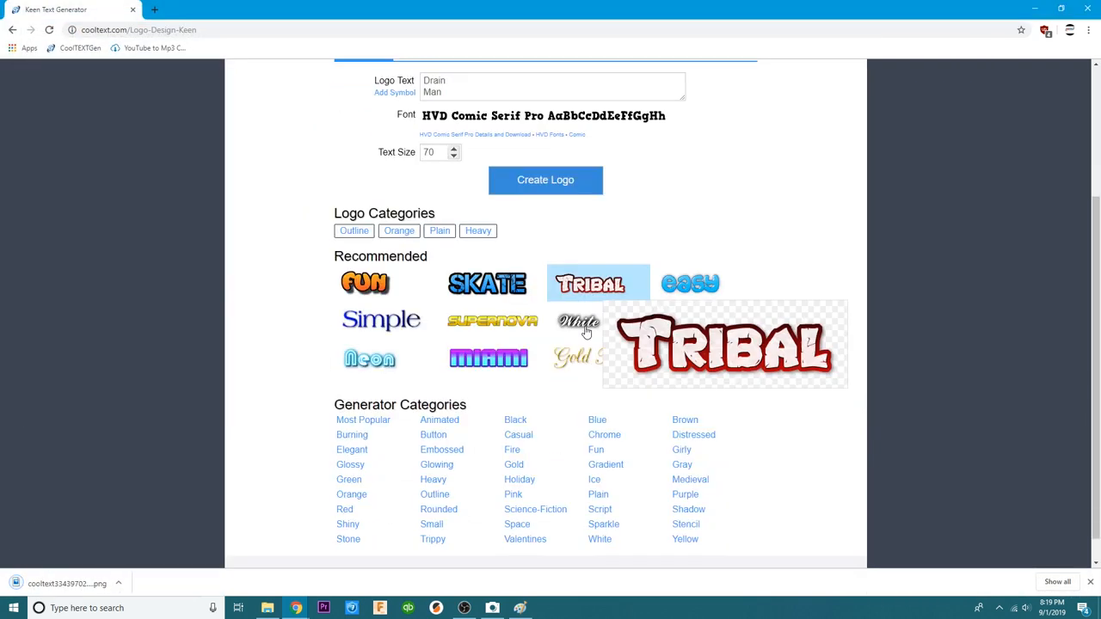
# Save the white script Drain Man logo via its Download link into ModelImages.
pyautogui.scroll(-3)
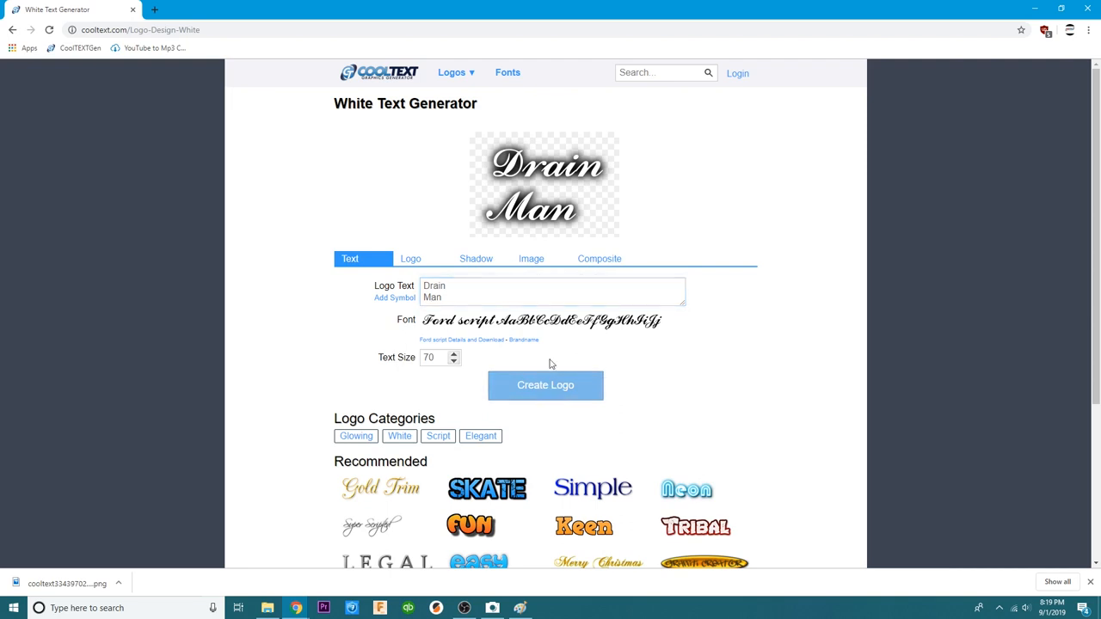
pyautogui.rightClick(547, 152)
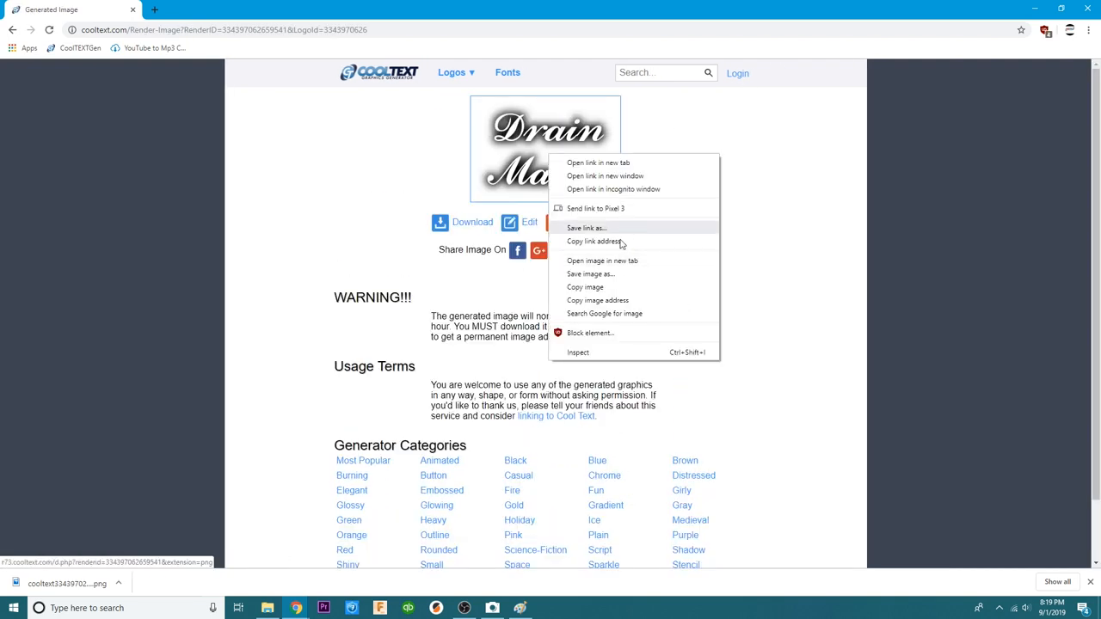
pyautogui.click(585, 273)
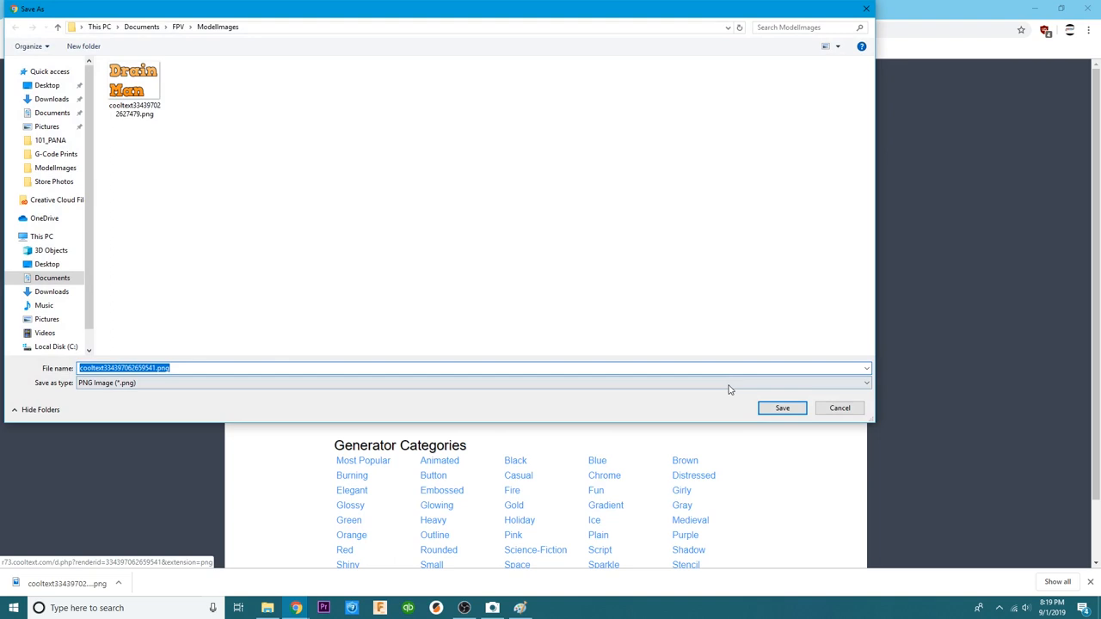
pyautogui.click(781, 408)
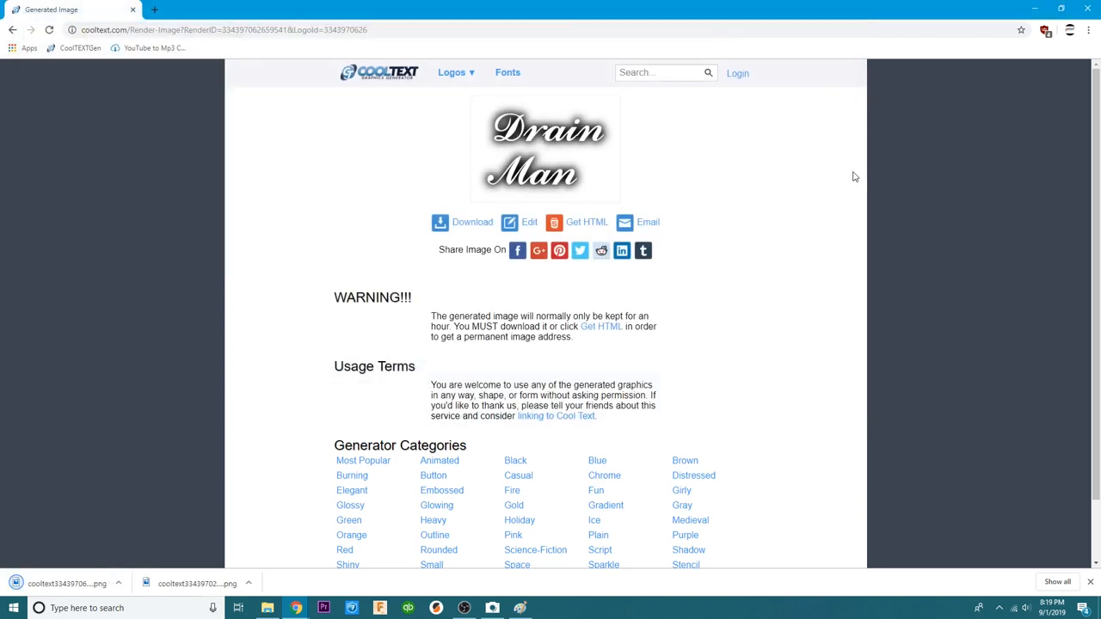
pyautogui.click(492, 609)
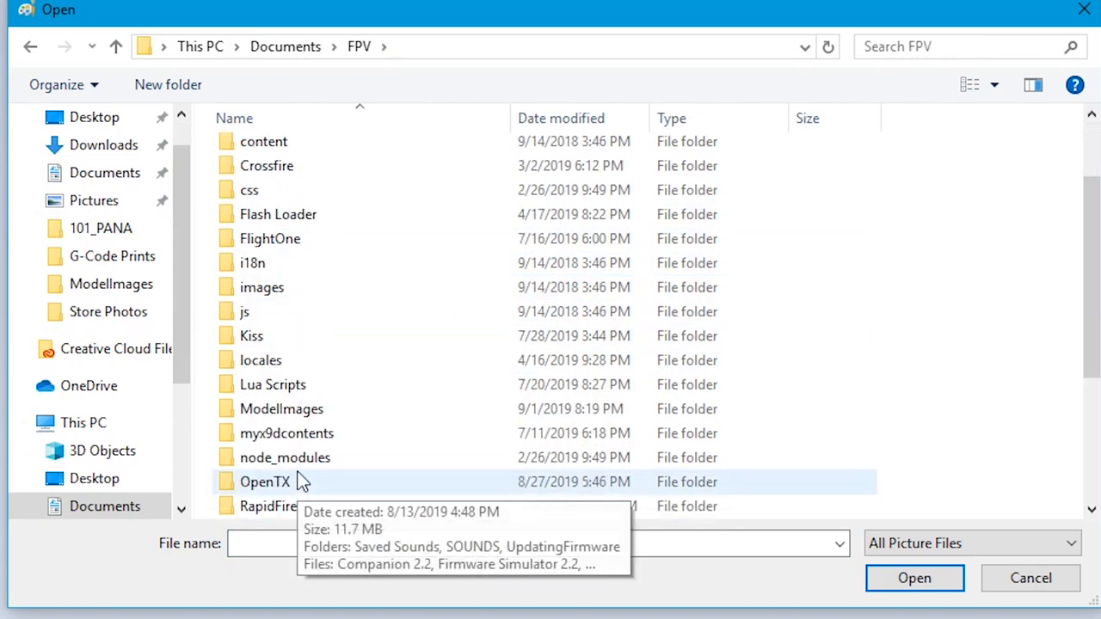
# Load the white Drain Man PNG from ModelImages into Paint.
pyautogui.click(282, 410)
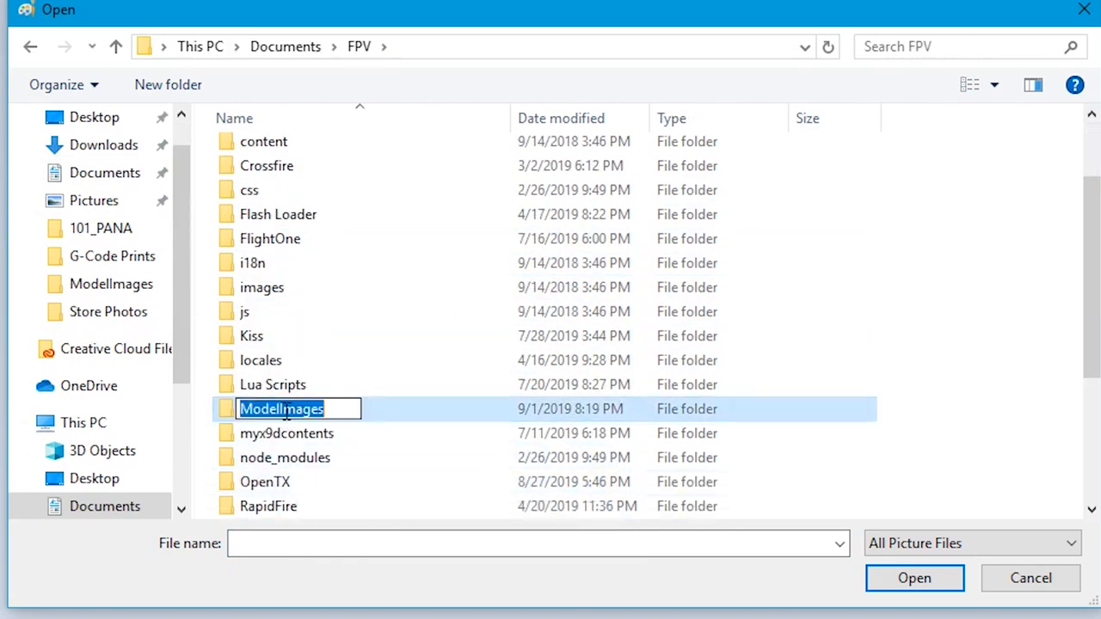
pyautogui.doubleClick(282, 410)
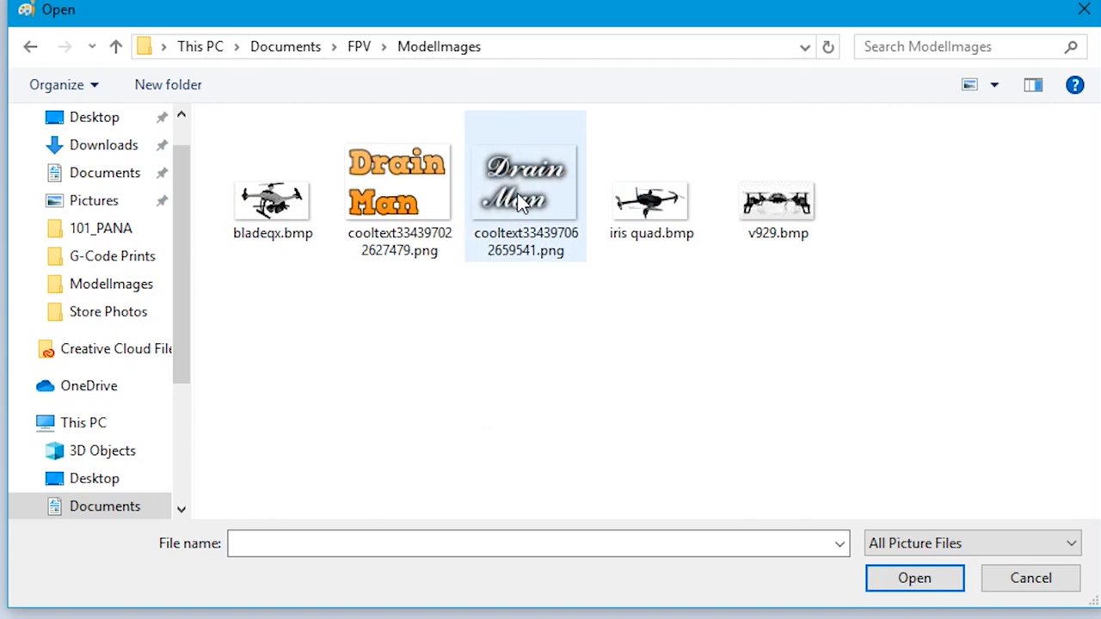
pyautogui.click(915, 578)
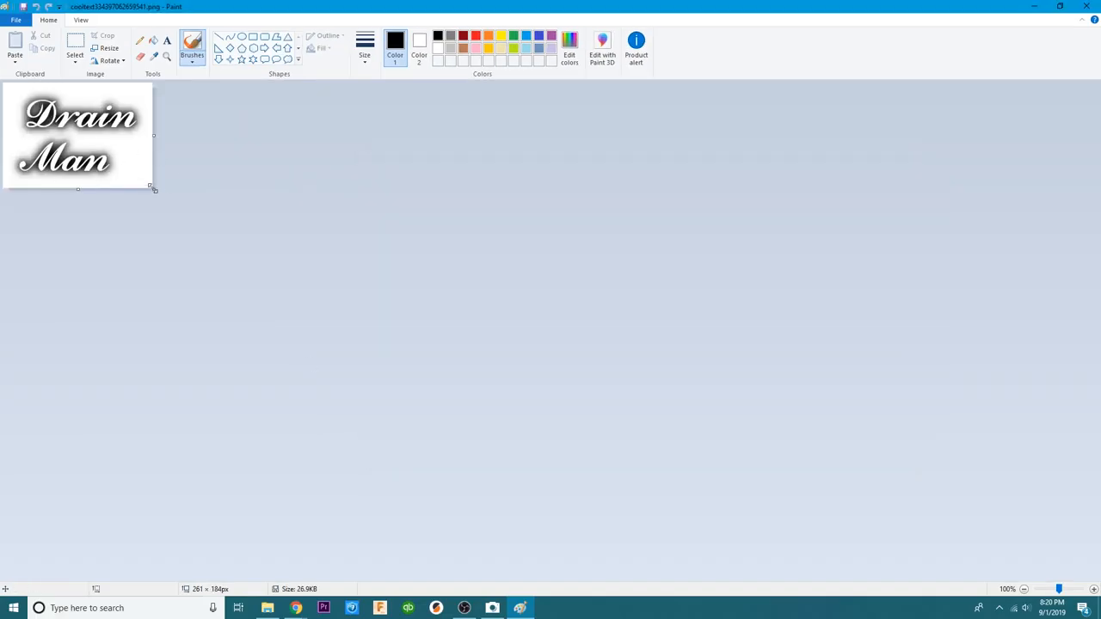
# Enlarge the canvas to 500 × 330 pixels and select the Drain Man text area.
pyautogui.moveTo(153, 187); pyautogui.dragTo(530, 389)
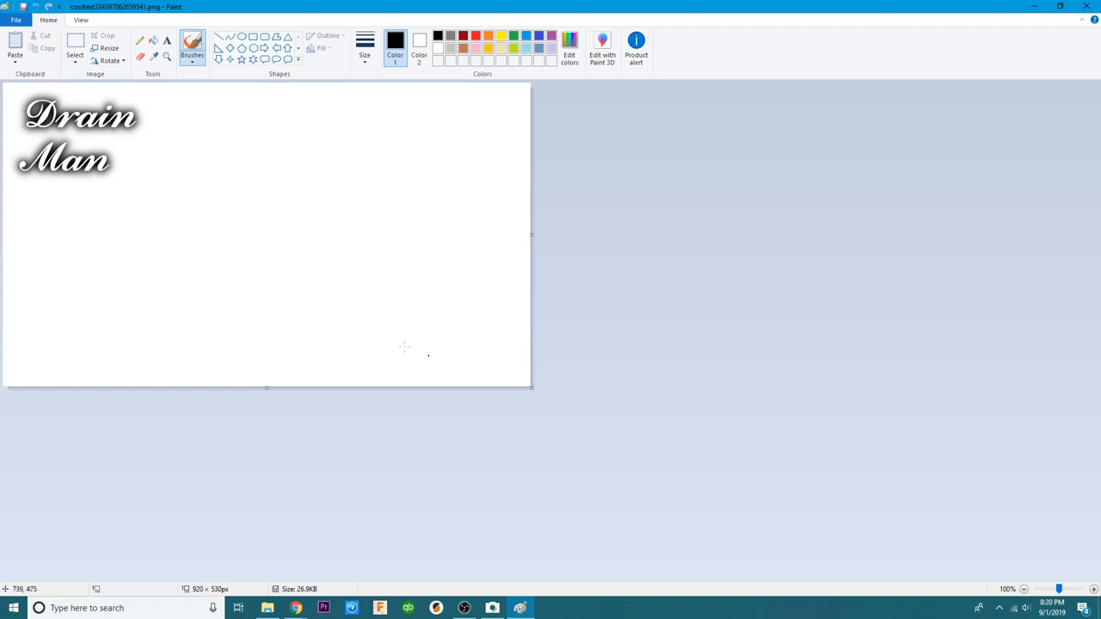
pyautogui.moveTo(41, 89)
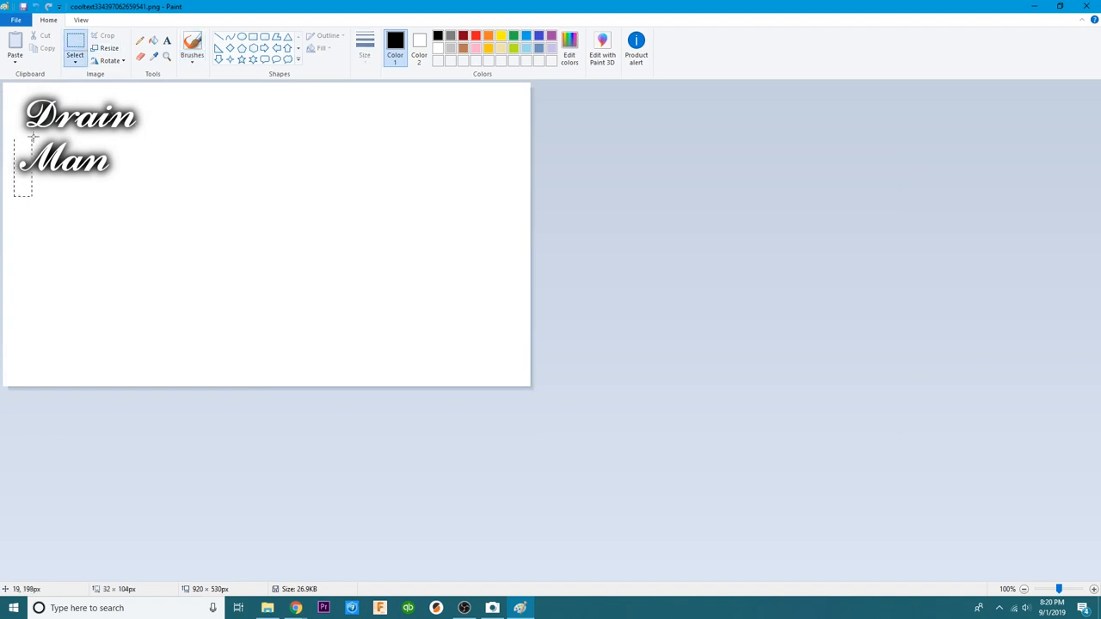
pyautogui.moveTo(14, 137); pyautogui.dragTo(141, 196)
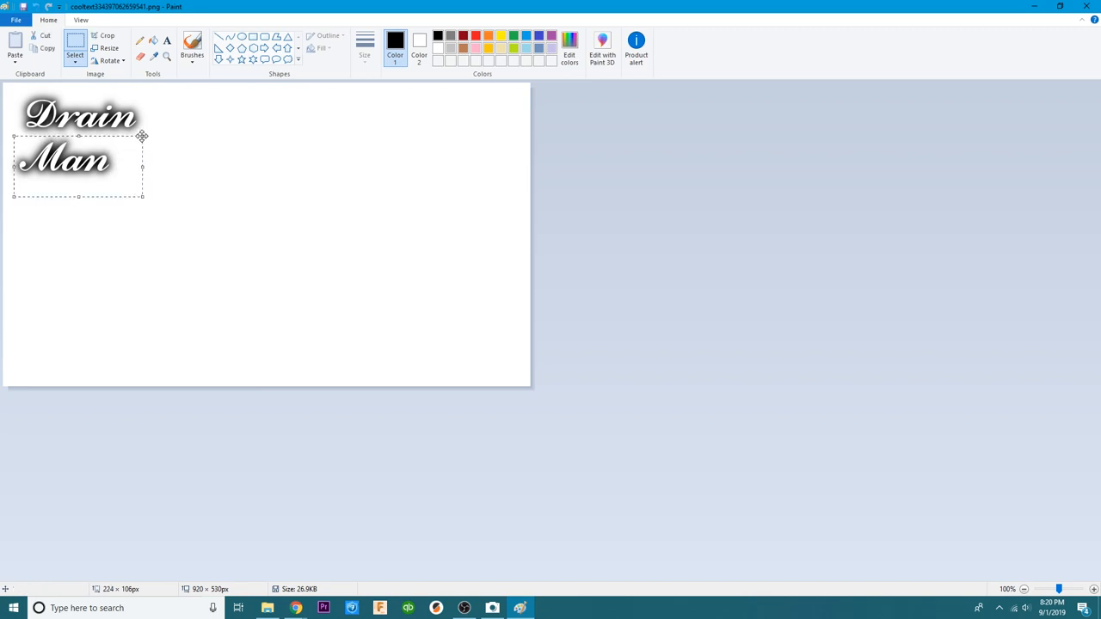
pyautogui.click(230, 185)
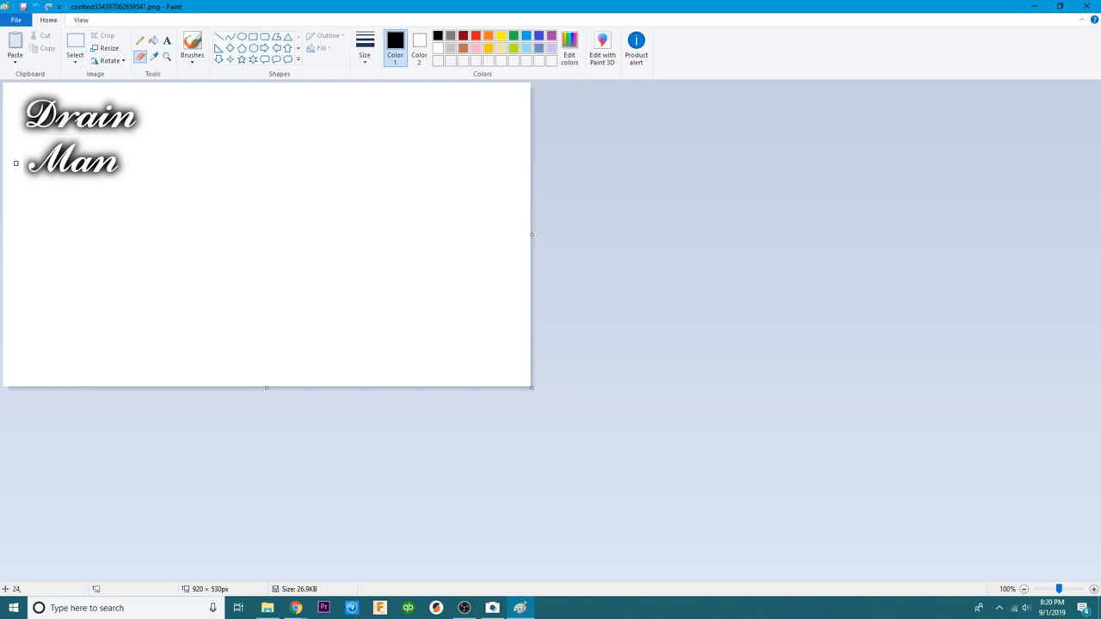
pyautogui.moveTo(241, 224)
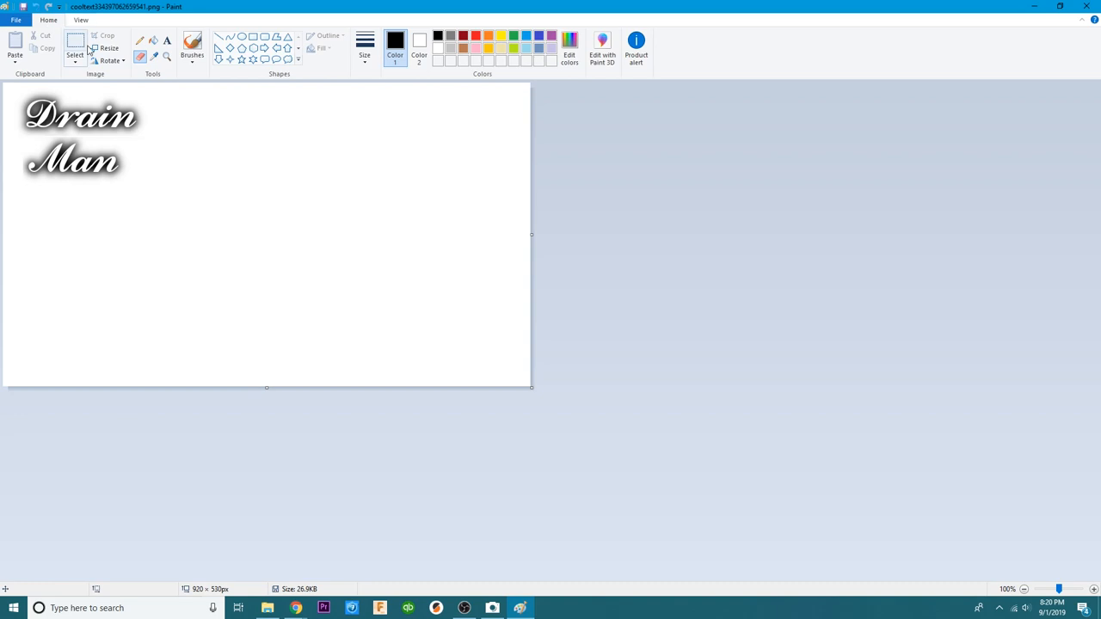
# Resize the image to exactly 64 × 32 pixels with aspect ratio unlocked.
pyautogui.click(110, 48)
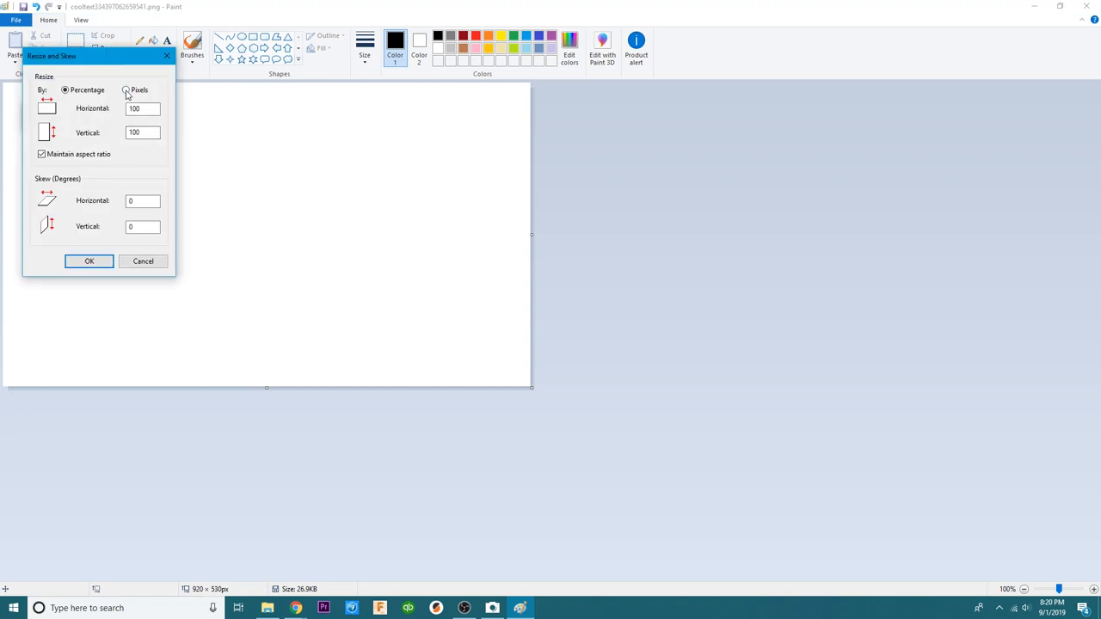
pyautogui.click(125, 90)
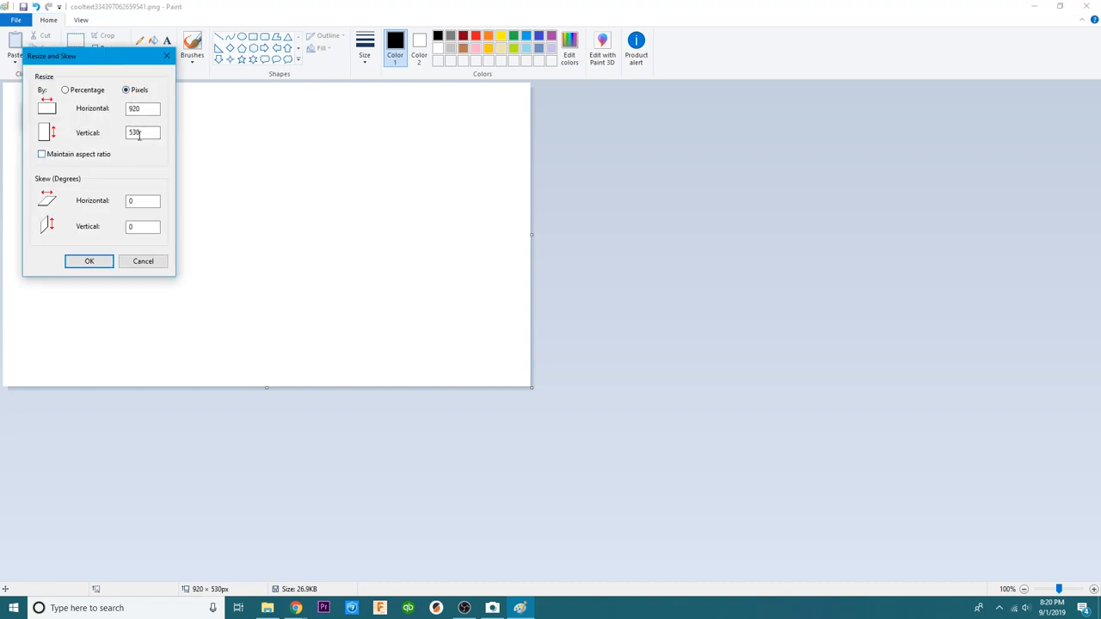
pyautogui.write('64')
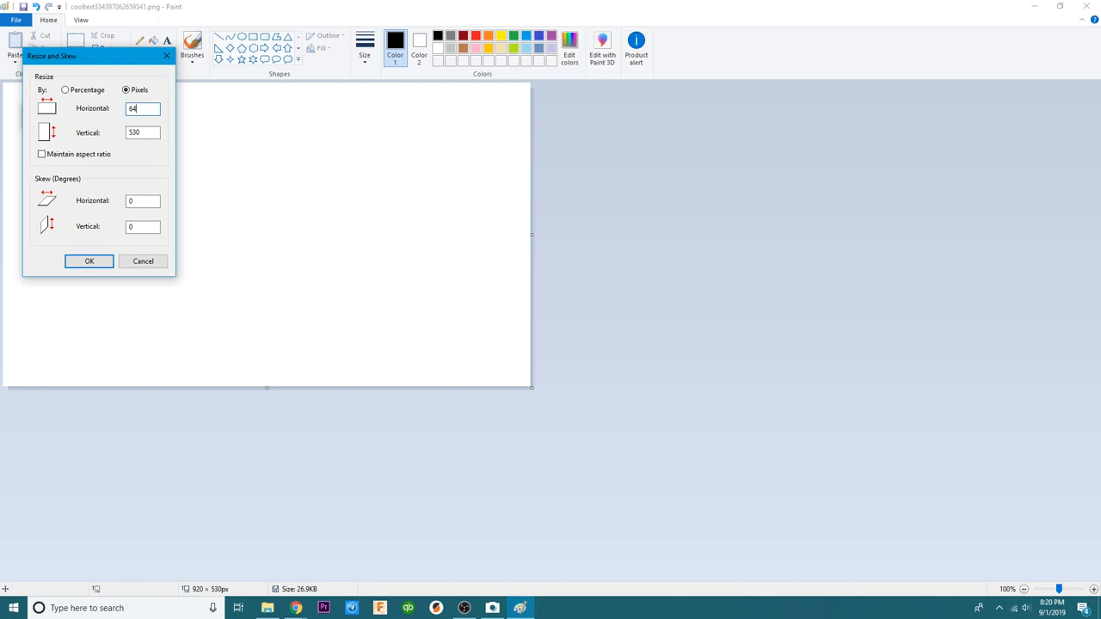
pyautogui.write('32')
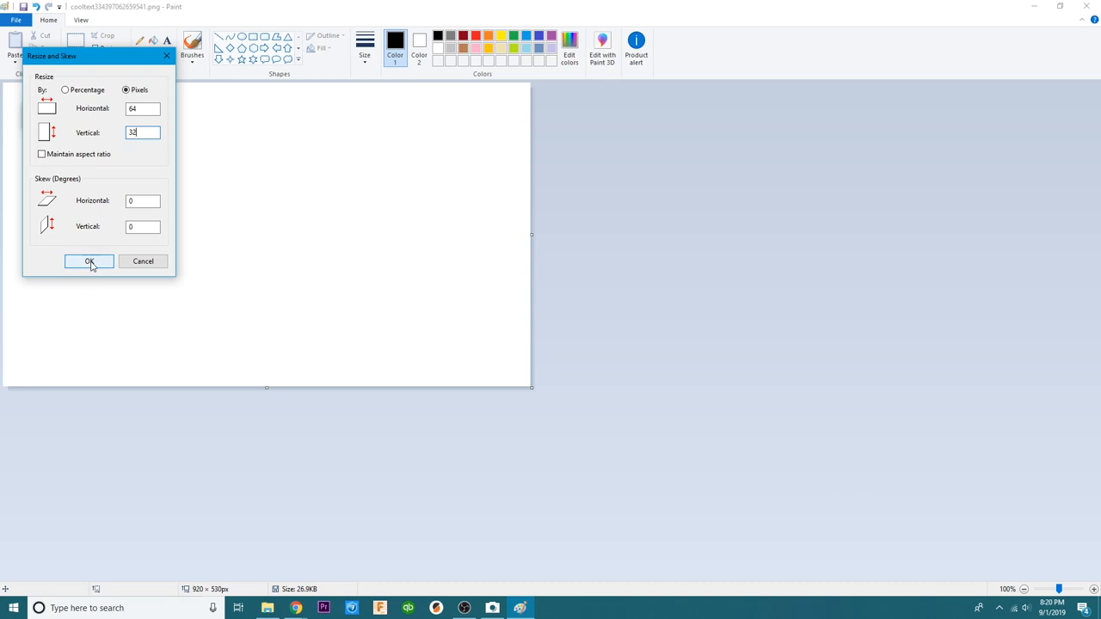
pyautogui.click(90, 261)
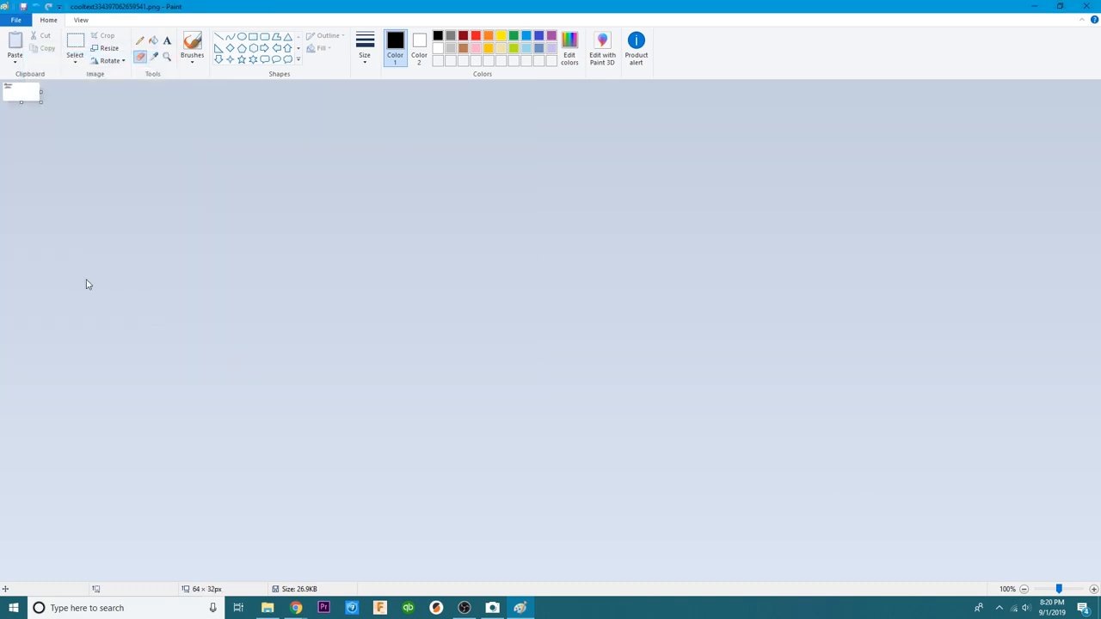
pyautogui.moveTo(141, 170)
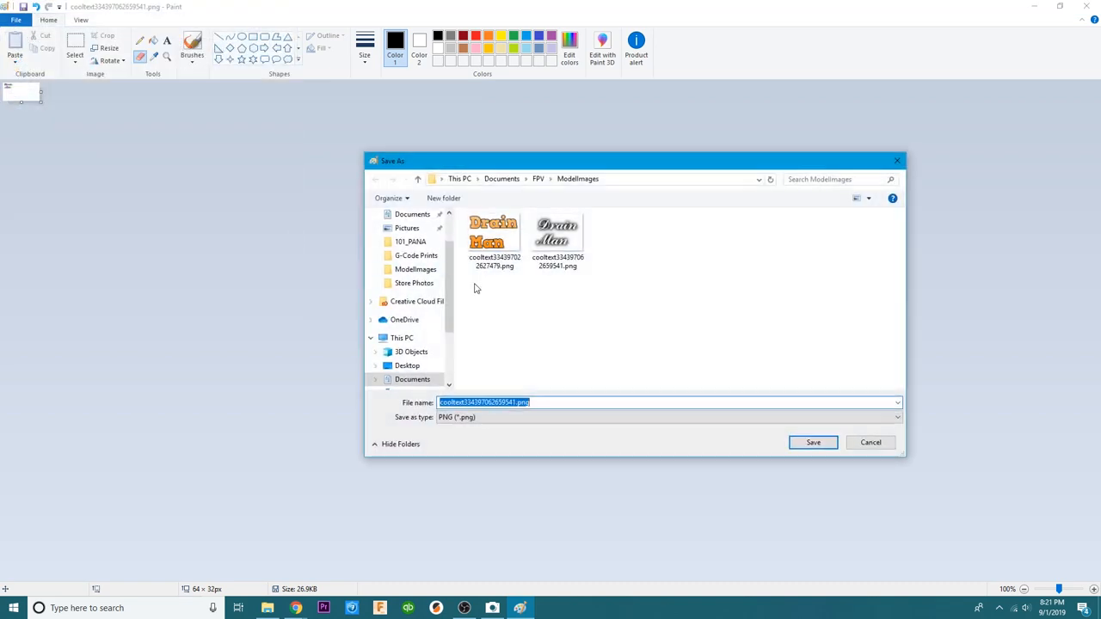
pyautogui.moveTo(595, 342)
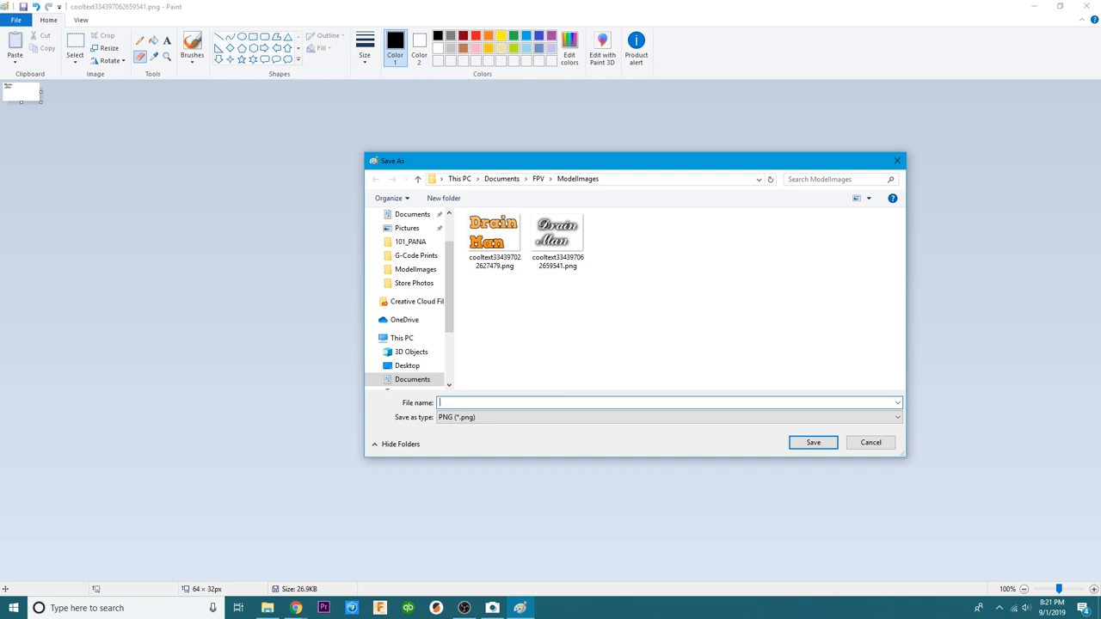
# Save as monochrome bitmap DM.bmp in ModelImages, accepting the transparency and colour warnings.
pyautogui.write('DM.bmp')
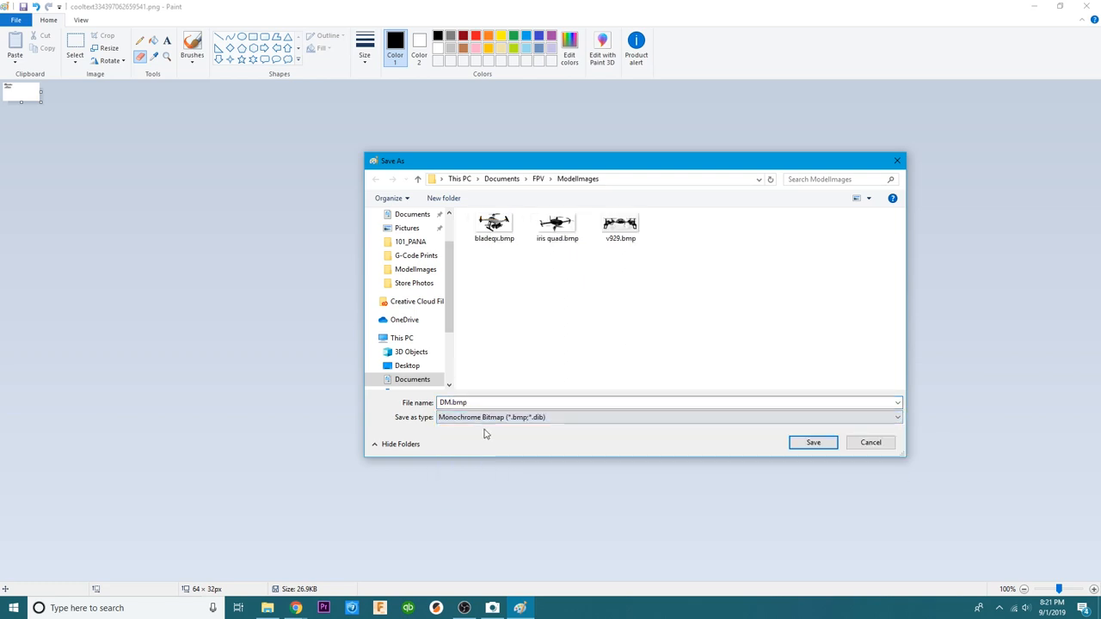
pyautogui.moveTo(784, 485)
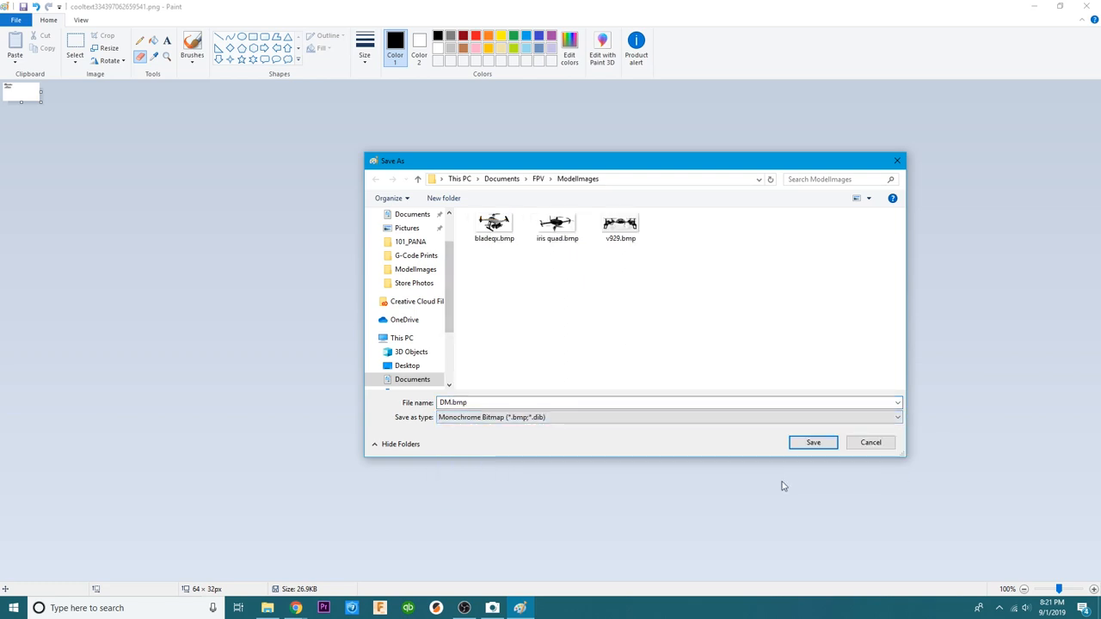
pyautogui.click(812, 442)
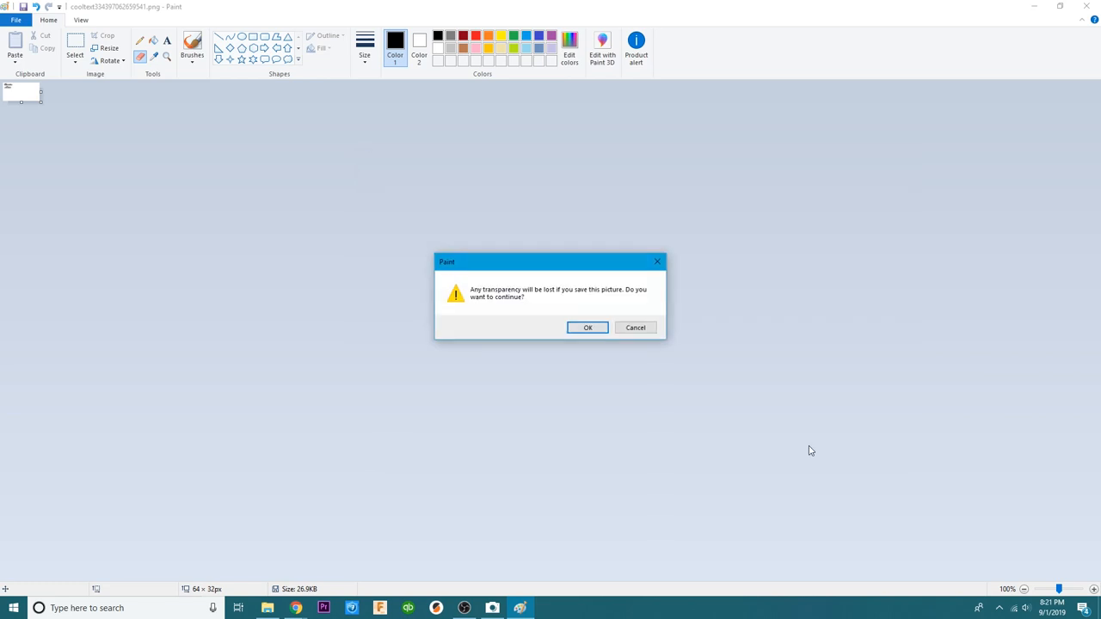
pyautogui.click(588, 327)
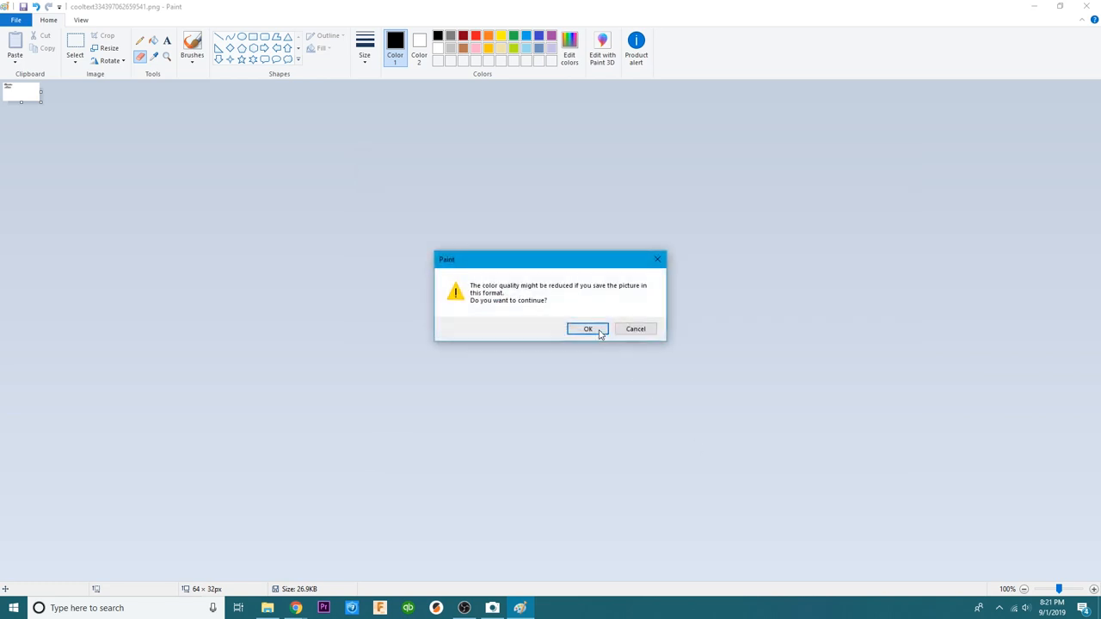
pyautogui.click(588, 328)
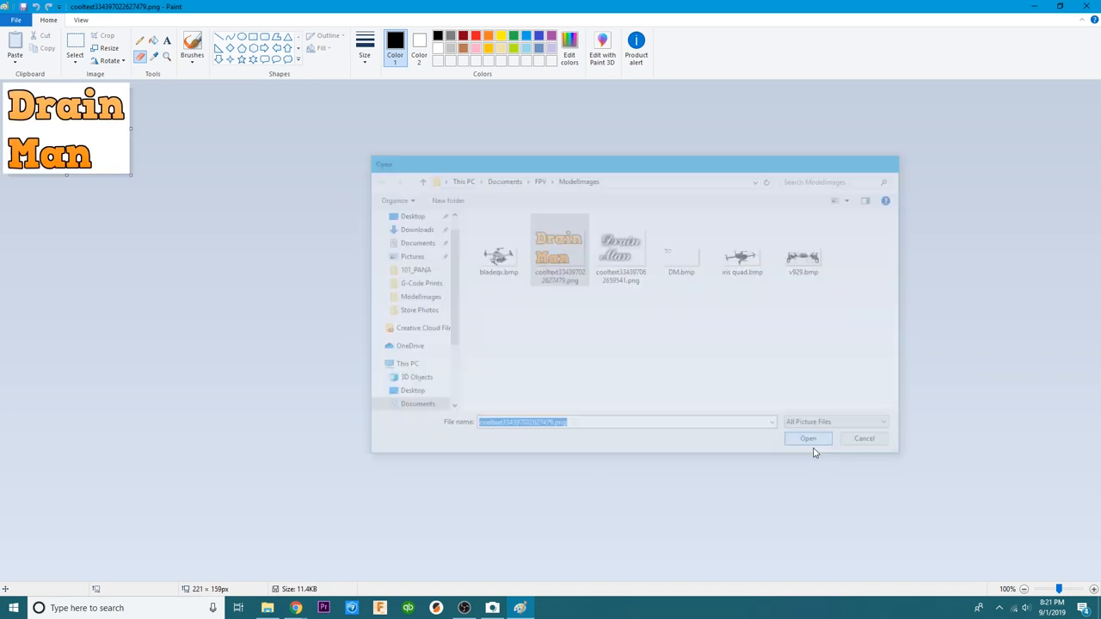
# Bring in the orange coolText Drain Man PNG and stretch its canvas to 503 × 377 pixels.
pyautogui.click(808, 439)
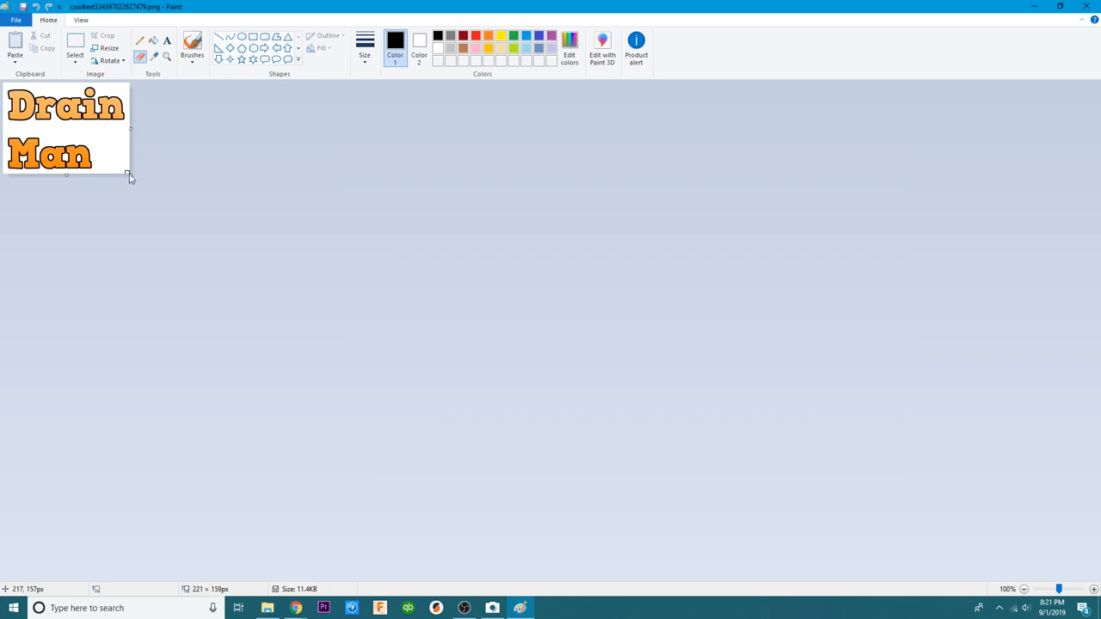
pyautogui.moveTo(127, 177); pyautogui.dragTo(303, 299)
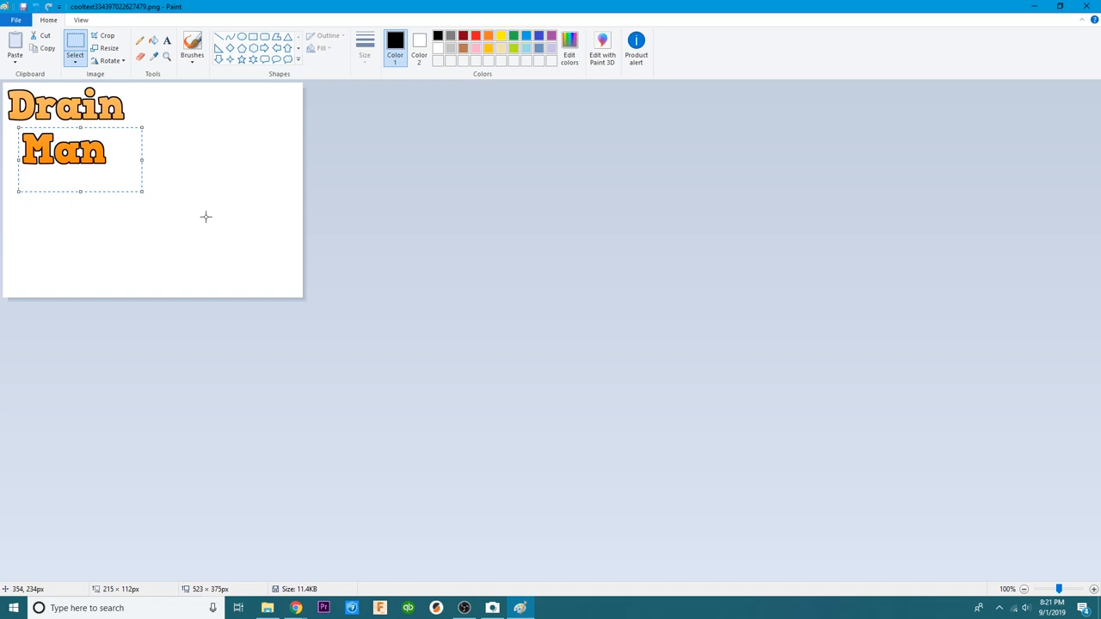
pyautogui.moveTo(203, 210)
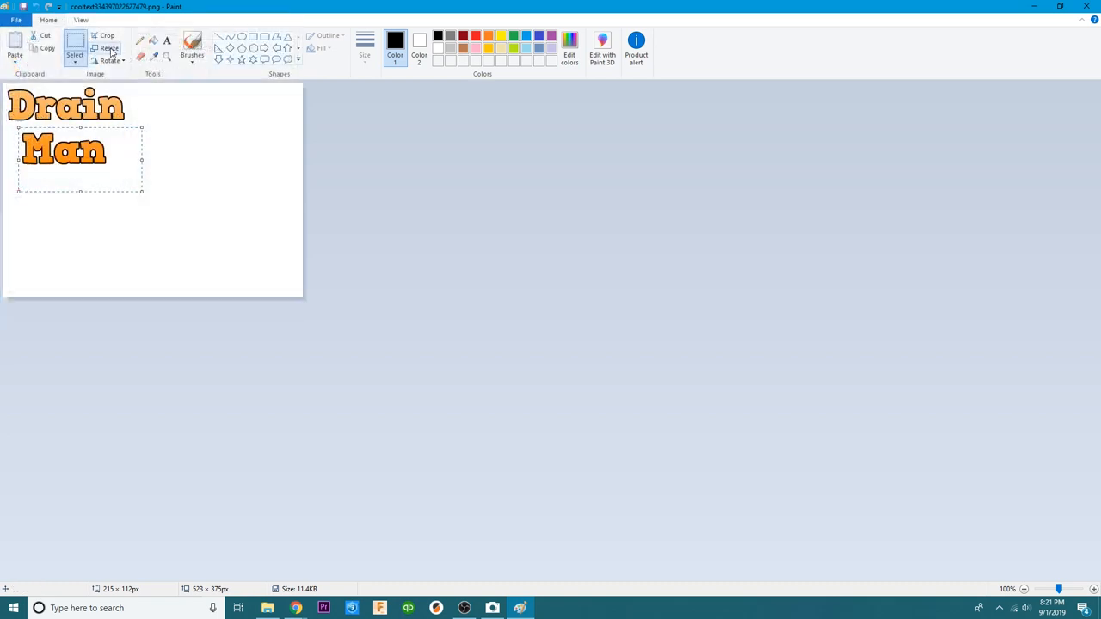
# Resize the logo to 64 × 32 pixels without keeping the aspect ratio, then place it.
pyautogui.click(103, 48)
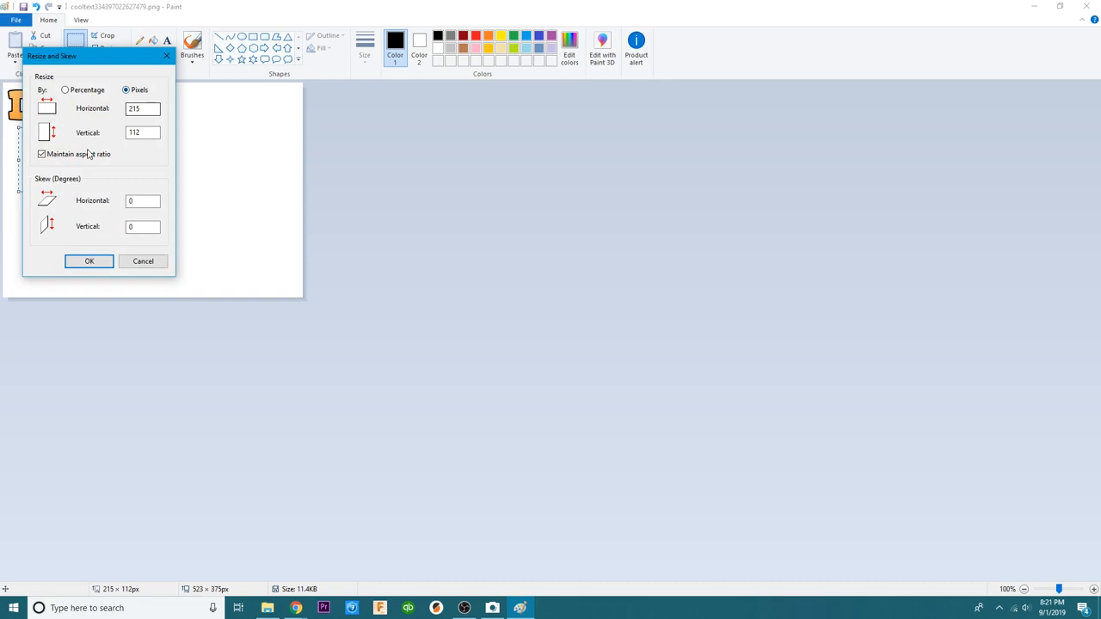
pyautogui.click(42, 155)
pyautogui.write('32')
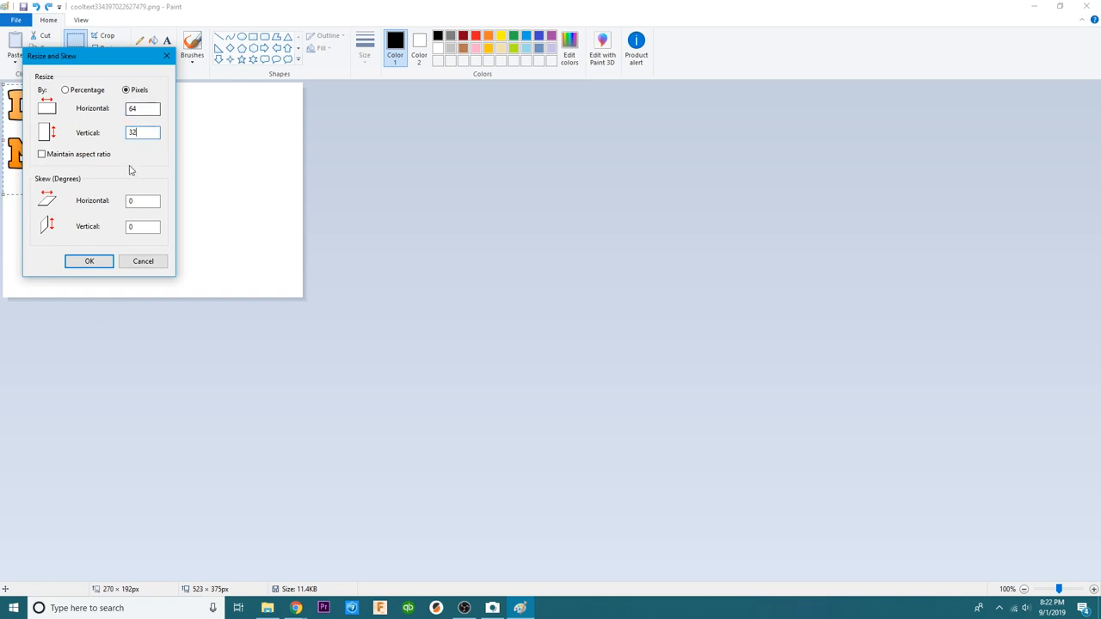
pyautogui.click(90, 262)
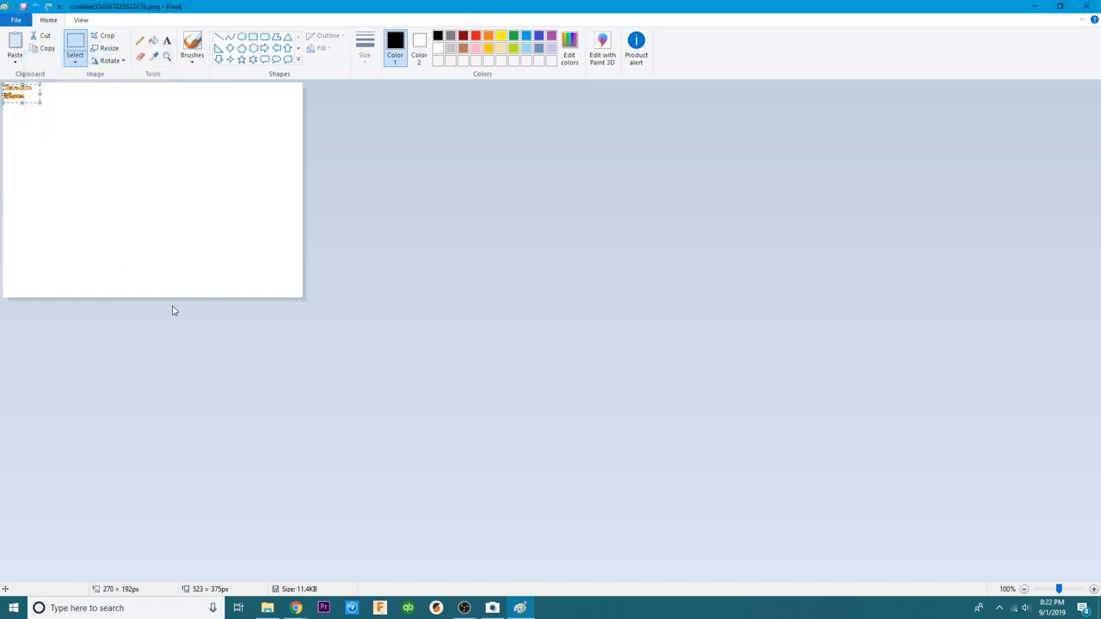
pyautogui.click(14, 19)
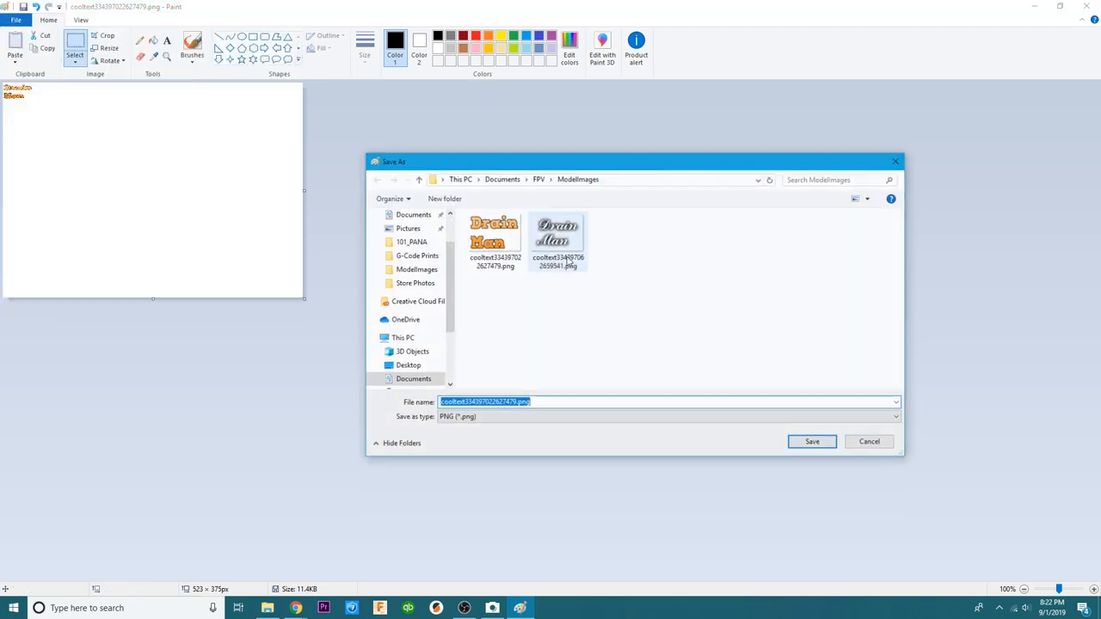
# Save the logo as monochrome bitmap DM1.bmp in ModelImages, accepting the colour-quality warning.
pyautogui.write('Dr')
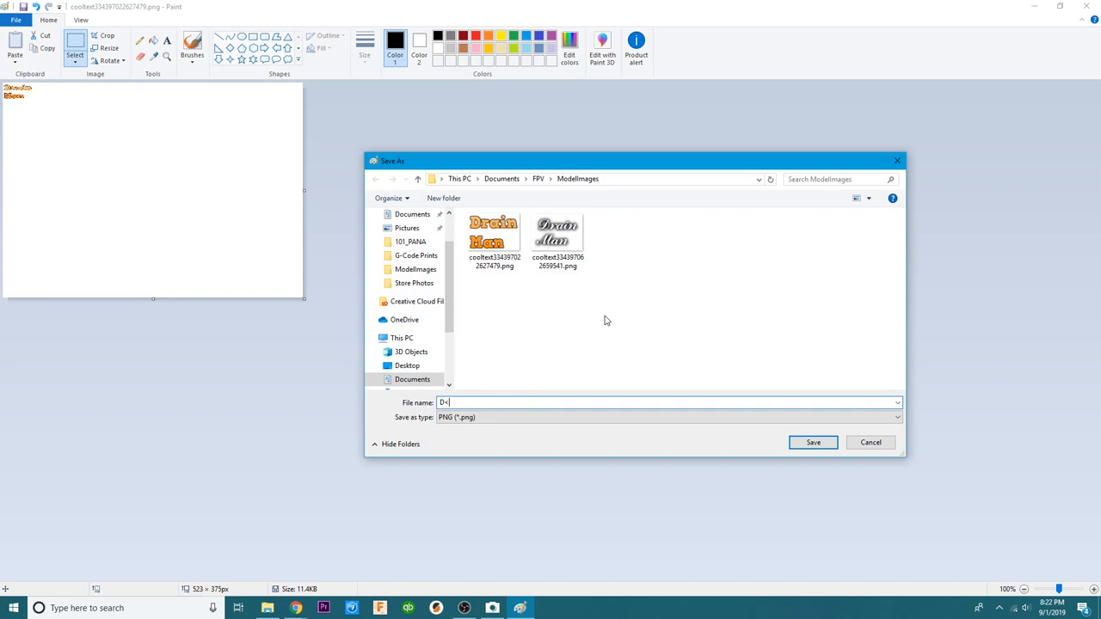
pyautogui.write('M1.bmp')
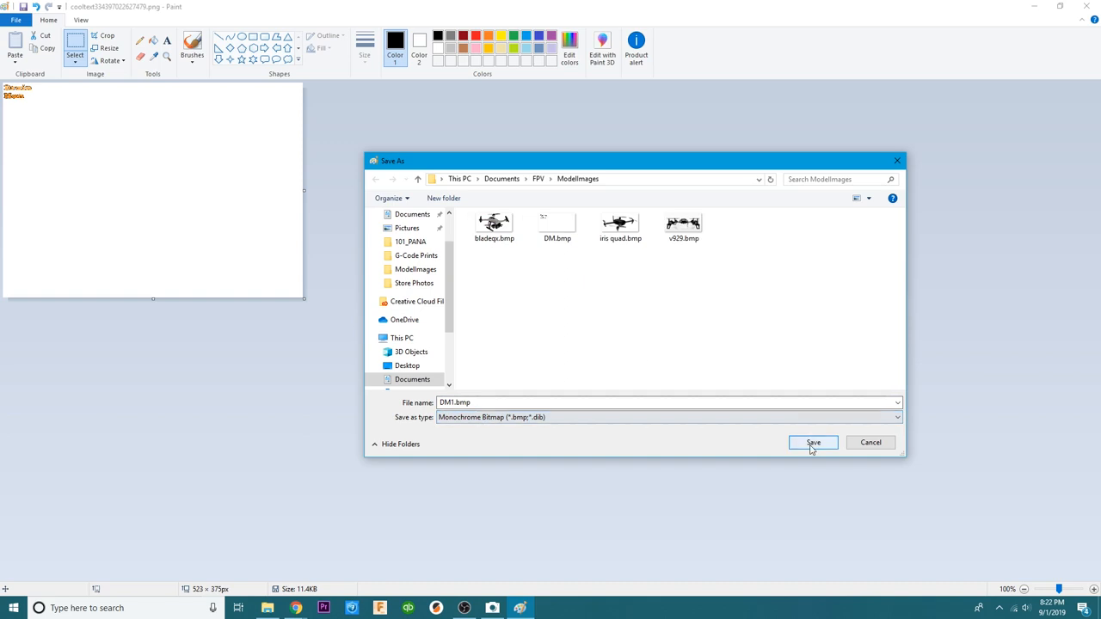
pyautogui.click(812, 442)
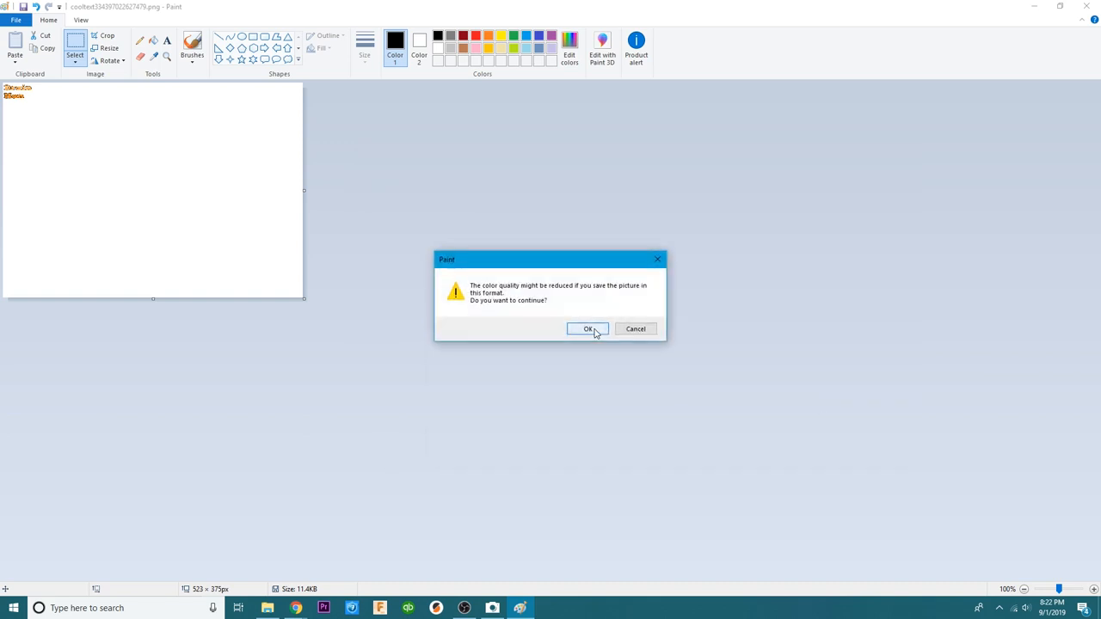
pyautogui.click(588, 328)
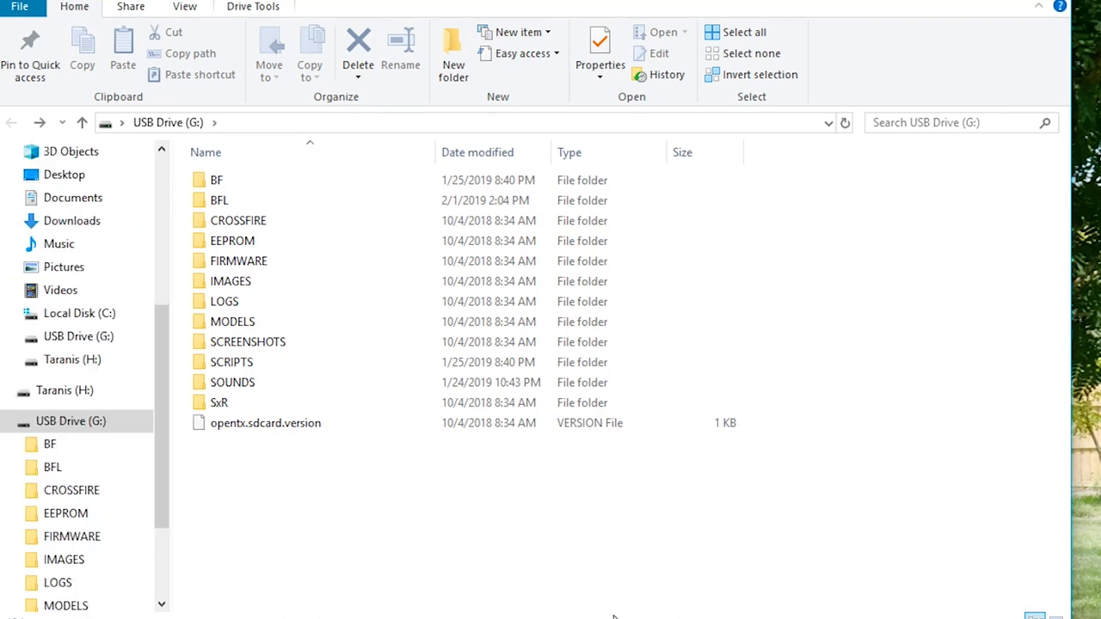
# Enter the IMAGES folder on USB Drive (G:) holding the existing bitmap model icons.
pyautogui.doubleClick(231, 282)
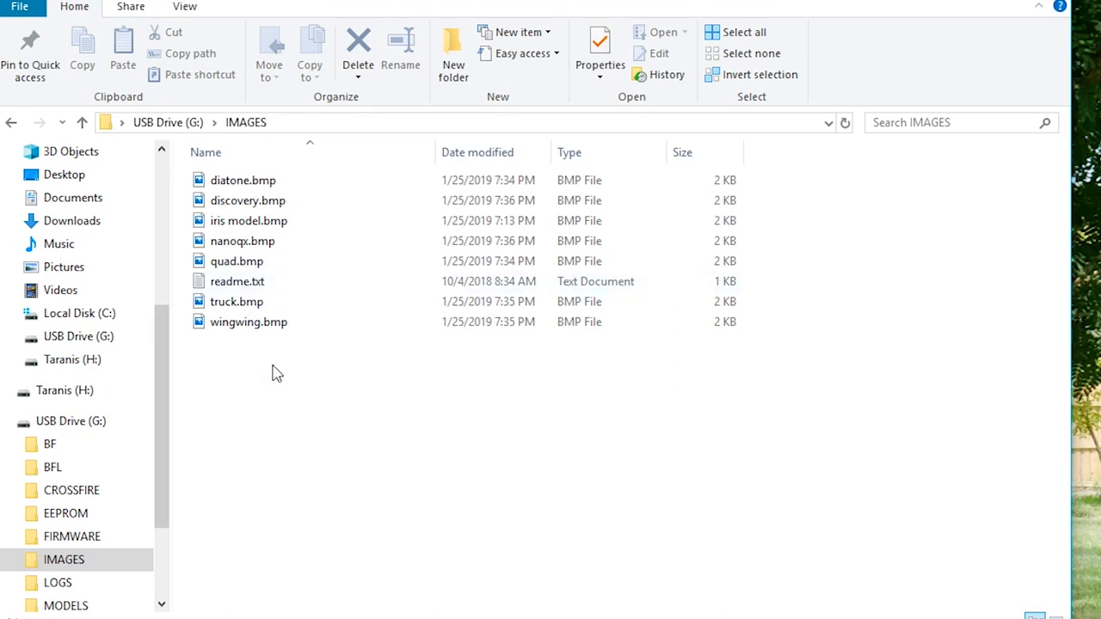
pyautogui.click(887, 65)
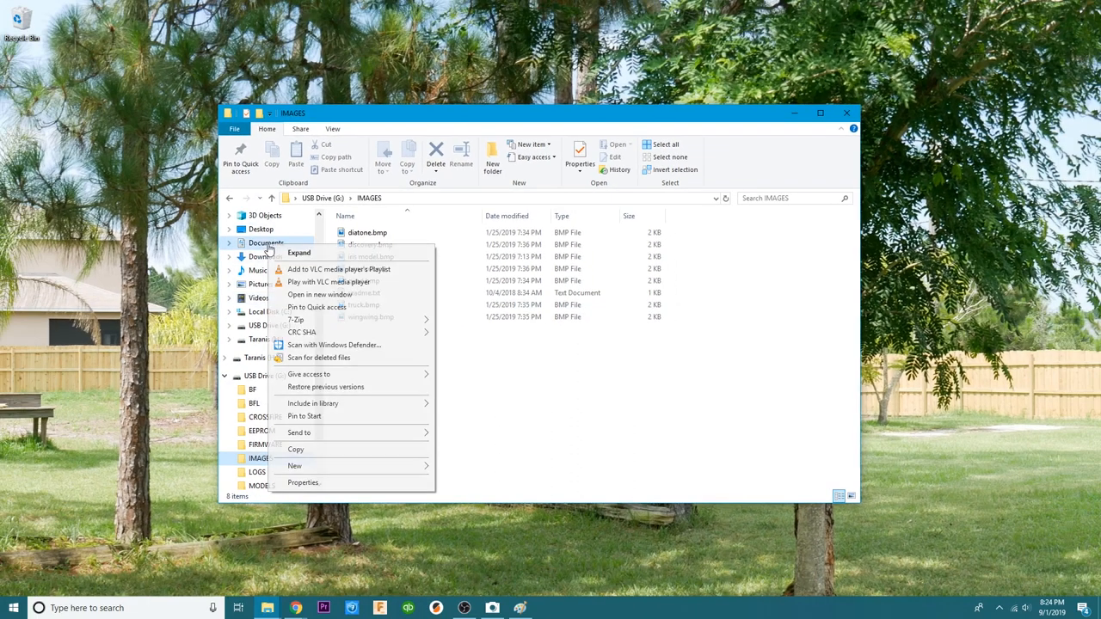
# Show Documents > FPV > ModelImages in a second window and drag its four BMP logos into IMAGES.
pyautogui.click(458, 302)
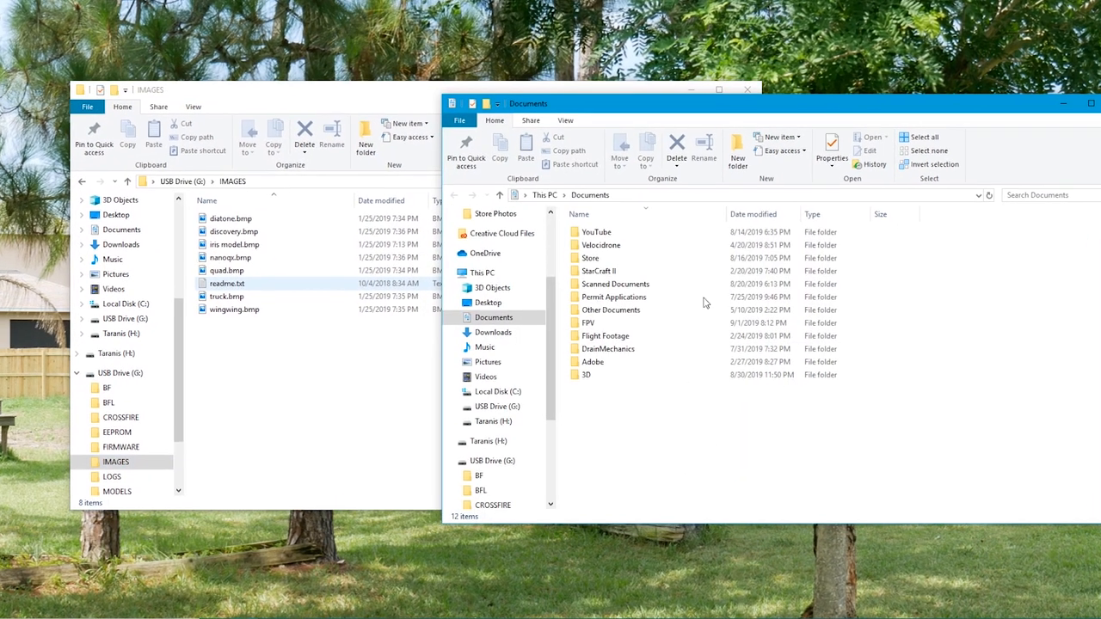
pyautogui.doubleClick(588, 324)
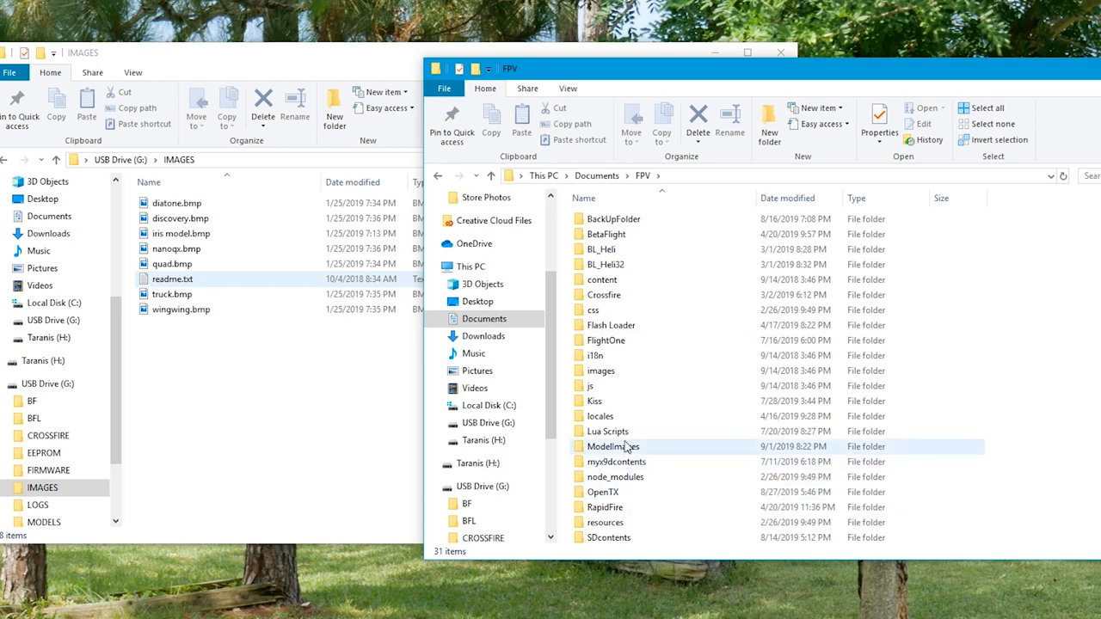
pyautogui.doubleClick(609, 447)
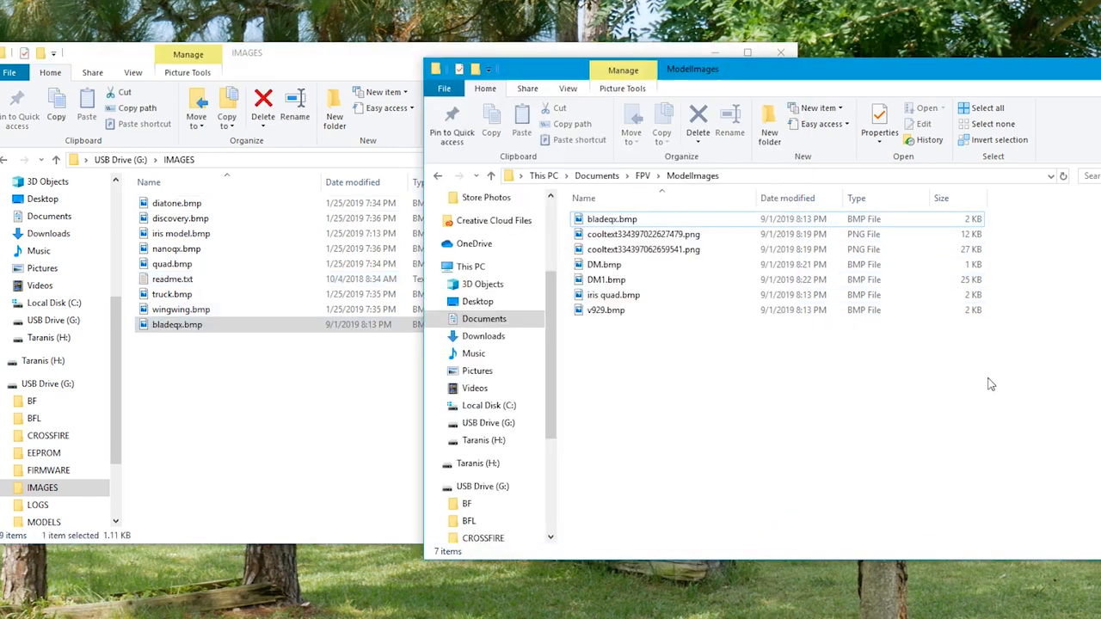
pyautogui.moveTo(606, 278); pyautogui.dragTo(310, 370)
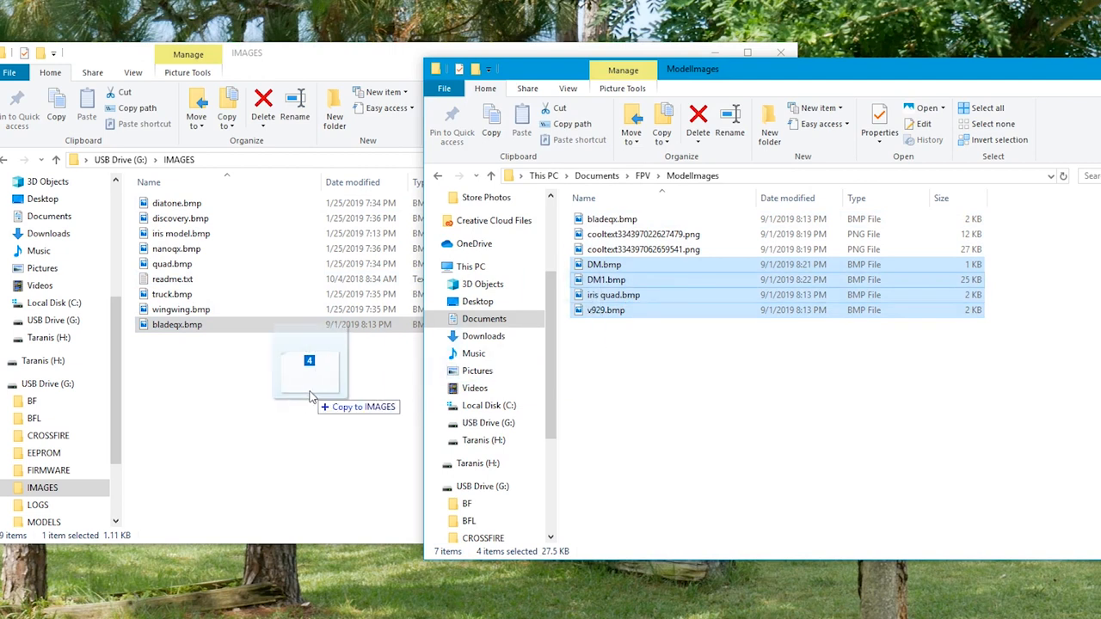